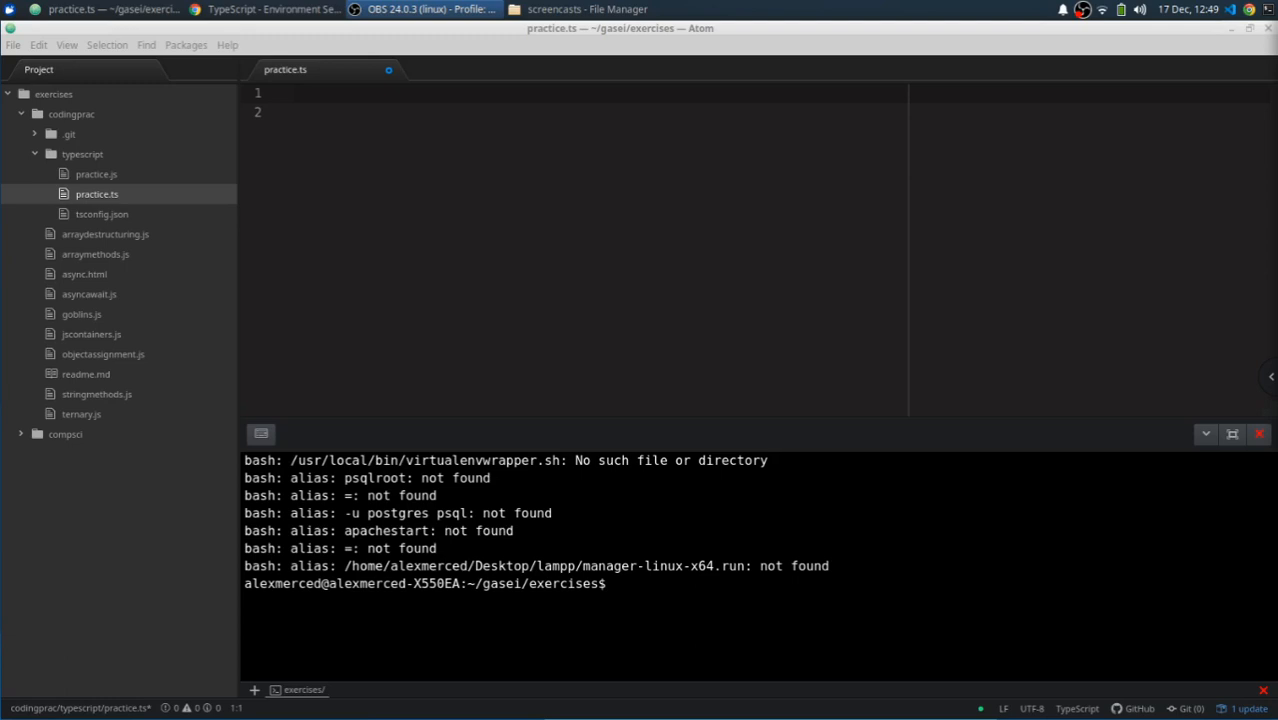
Write const myFunc = () => { return 5 + 5; } followed by console.log(myFunc()).
click(459, 92)
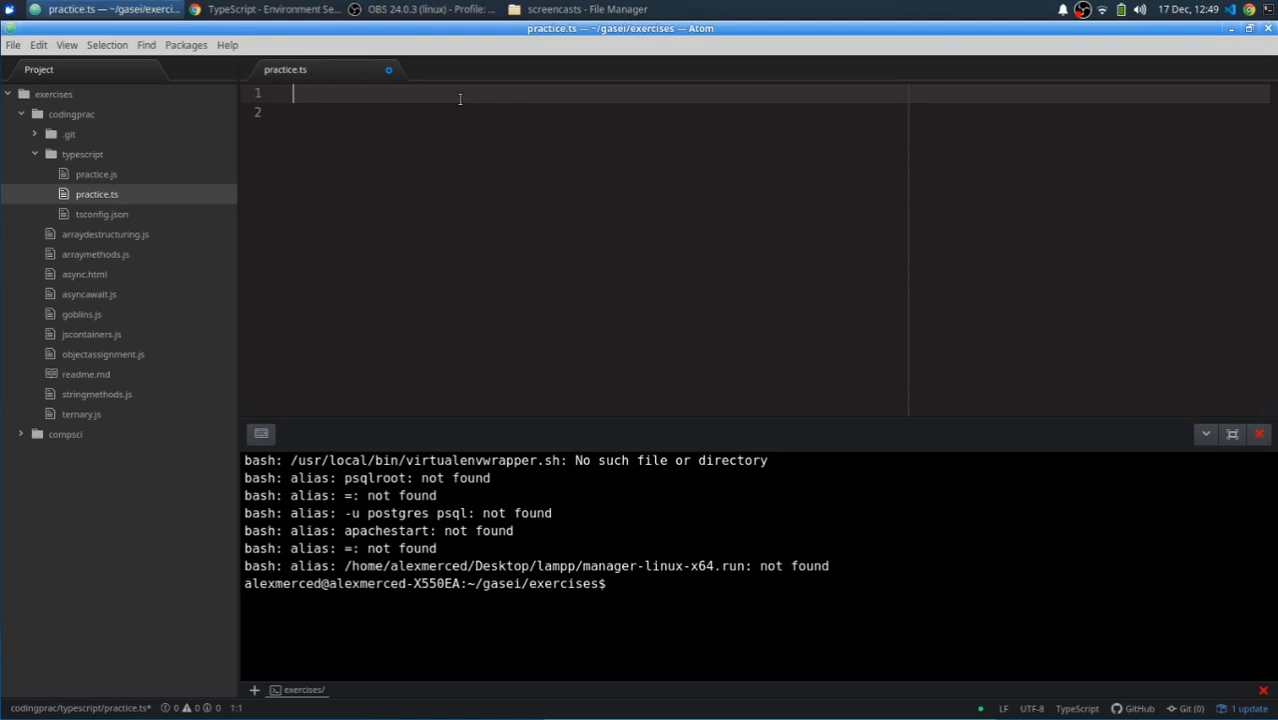
text(const myFunc)
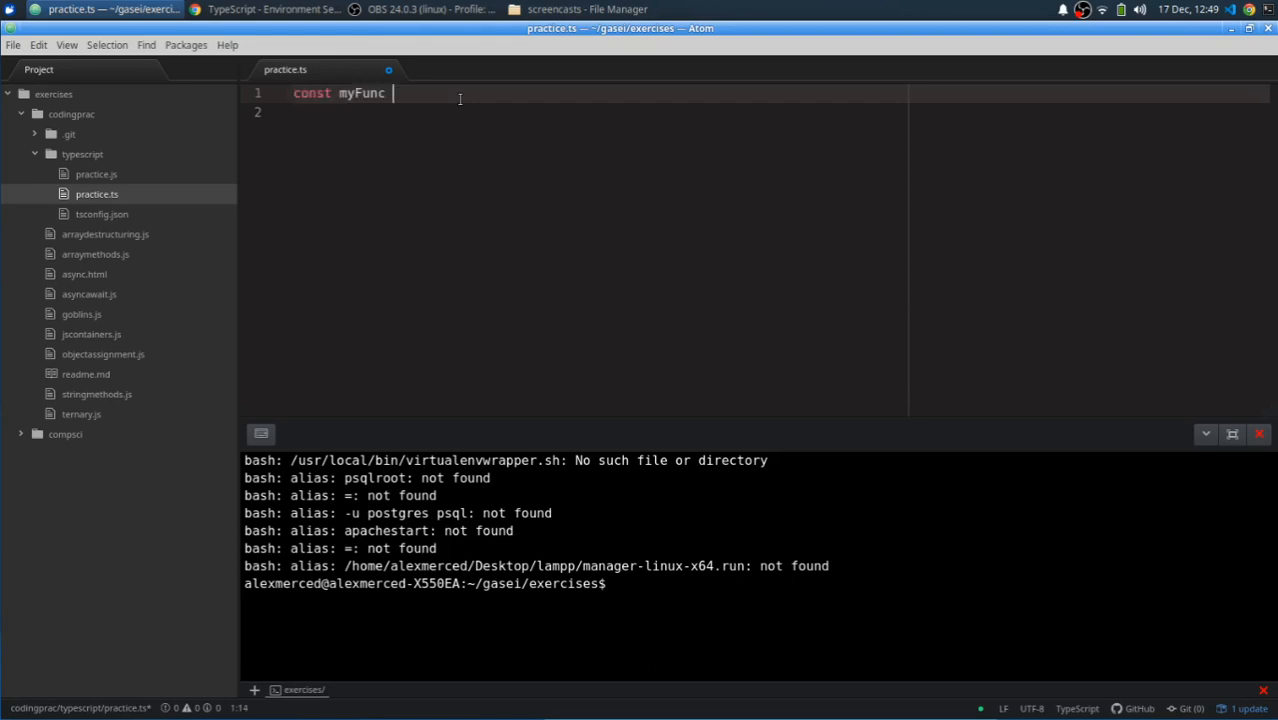
text(= ())
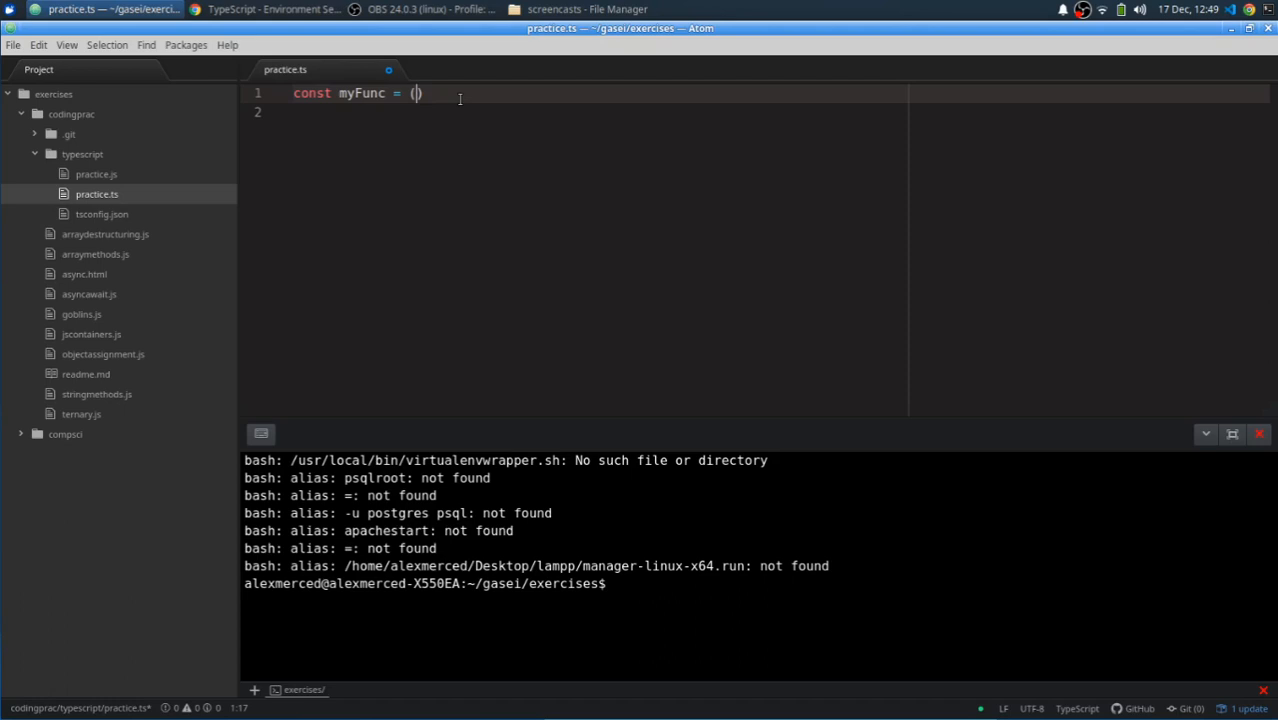
text(=> {})
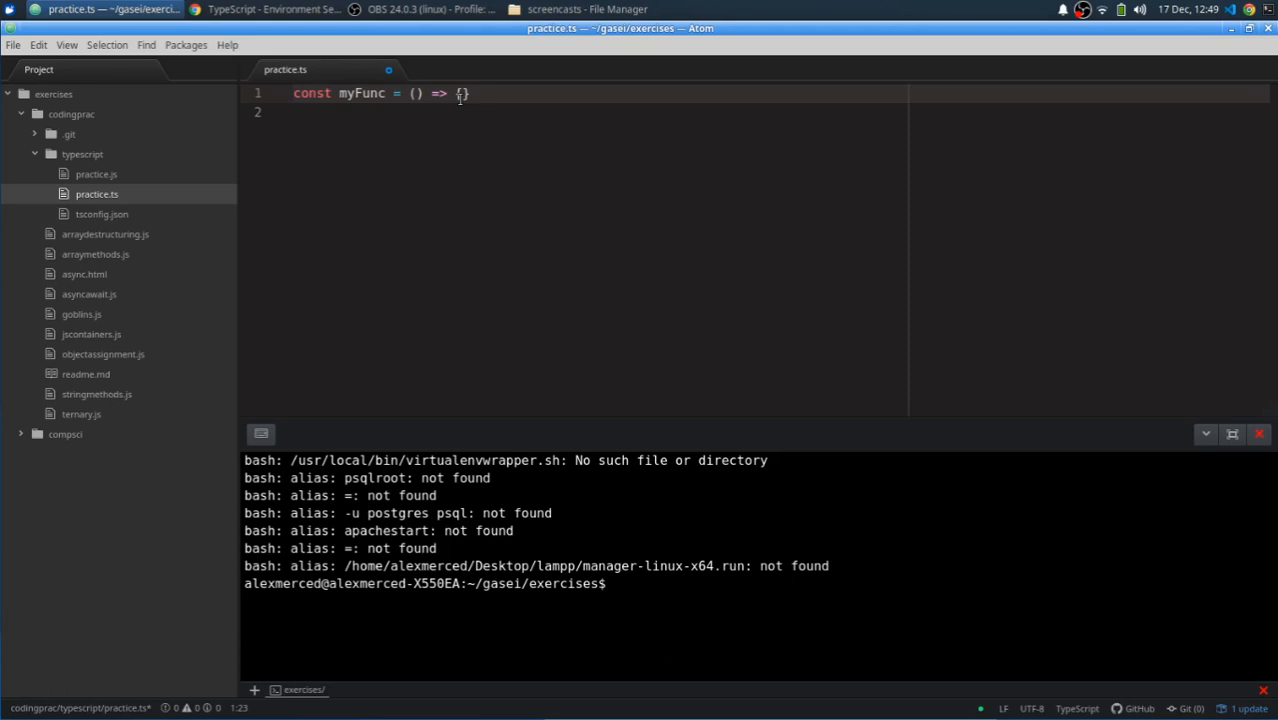
text(return 5 +5;)
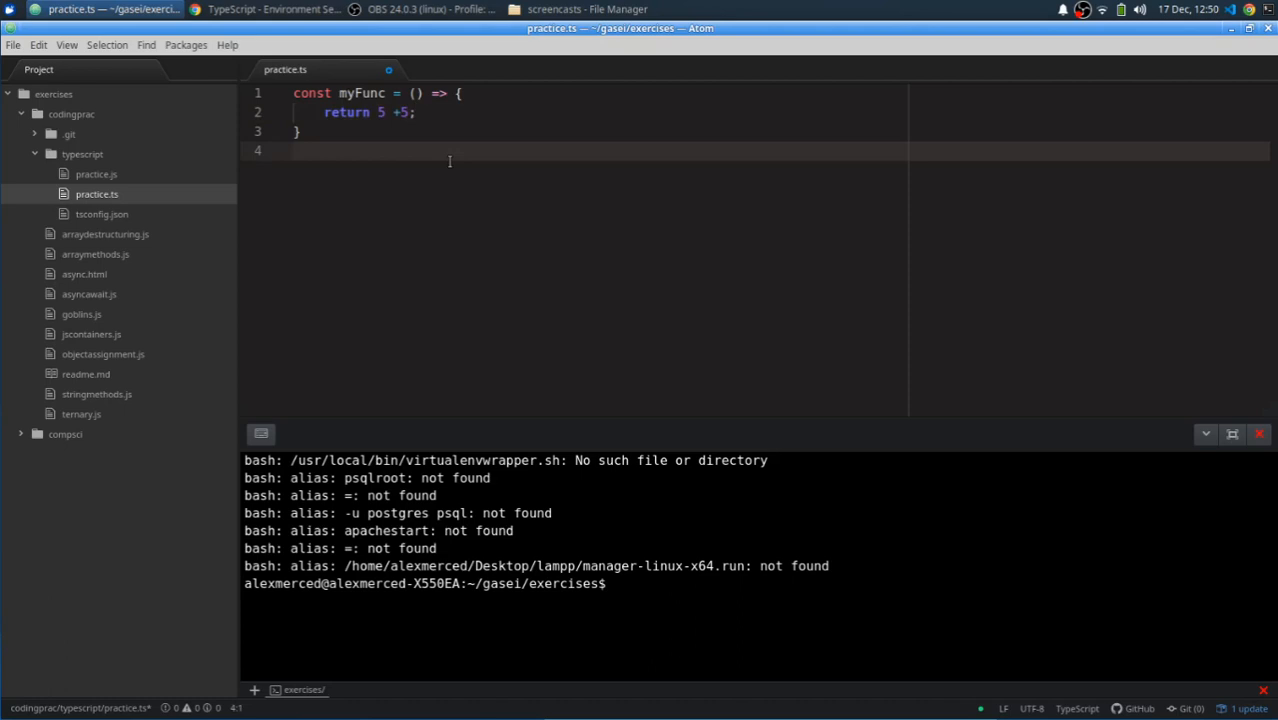
text(c)
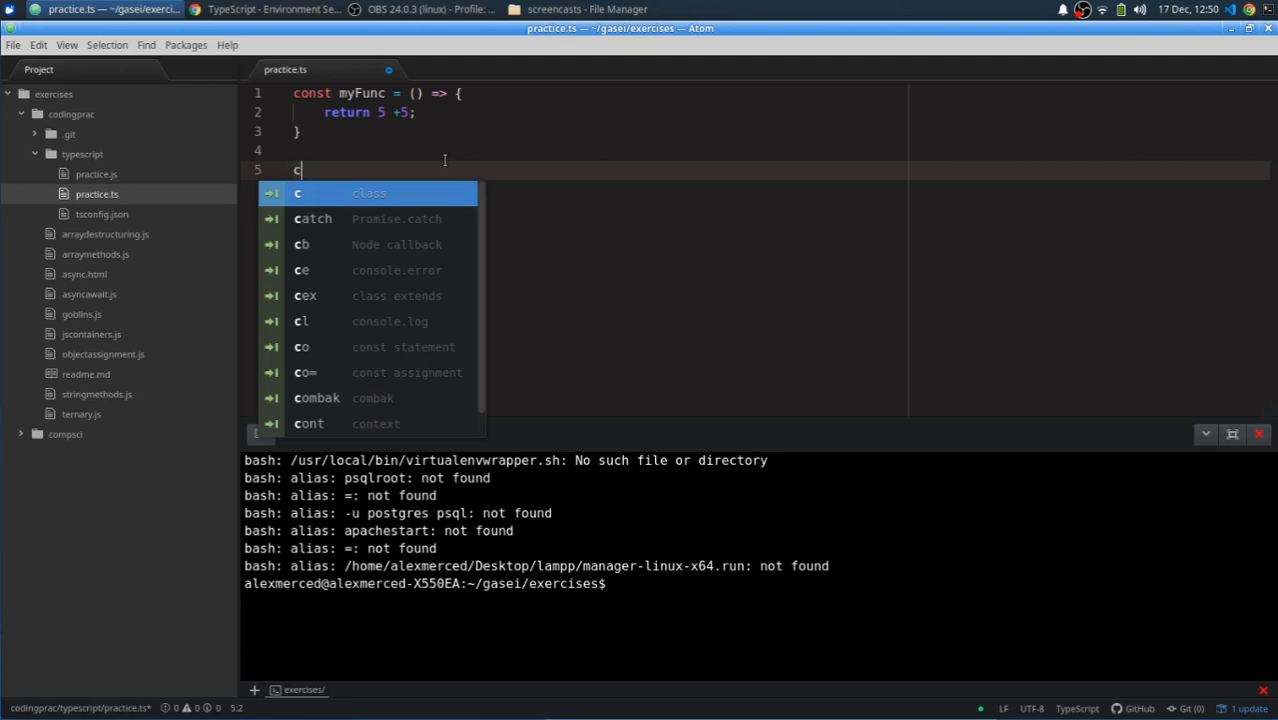
text(console.log(myFunc());)
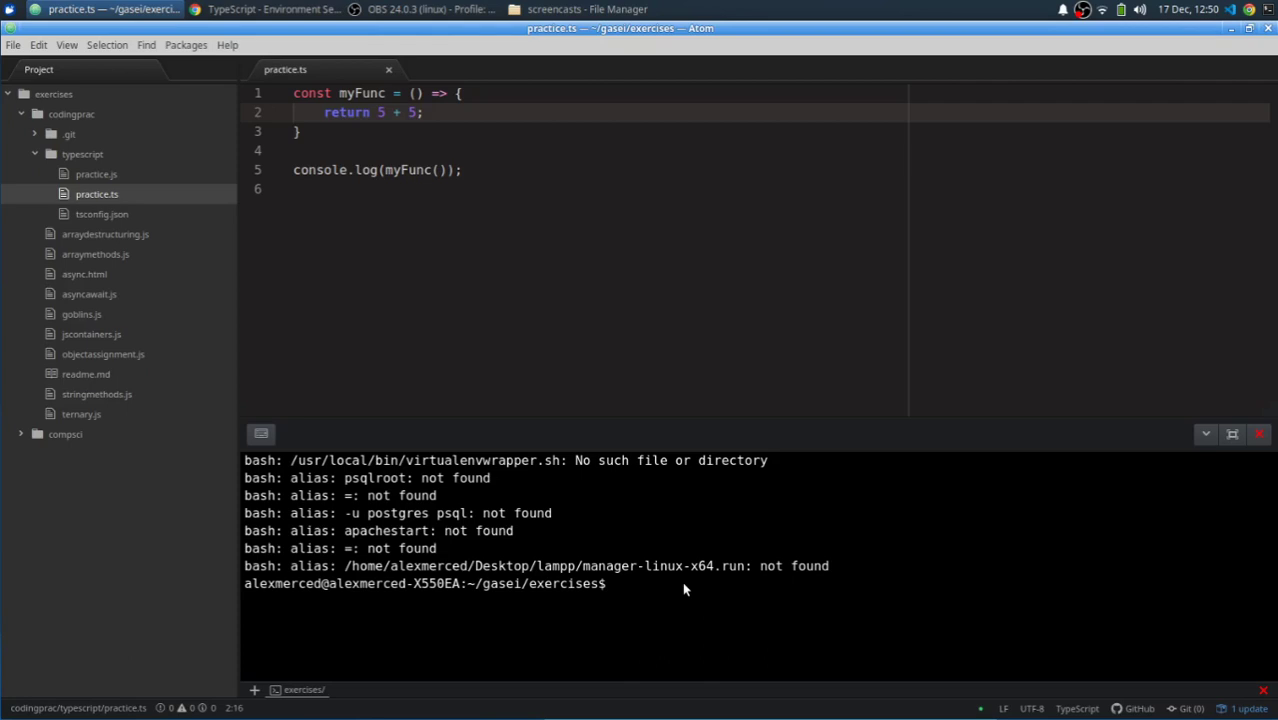
Run ts-node practice.ts in the PlatformIO terminal panel.
text(ts-node prac)
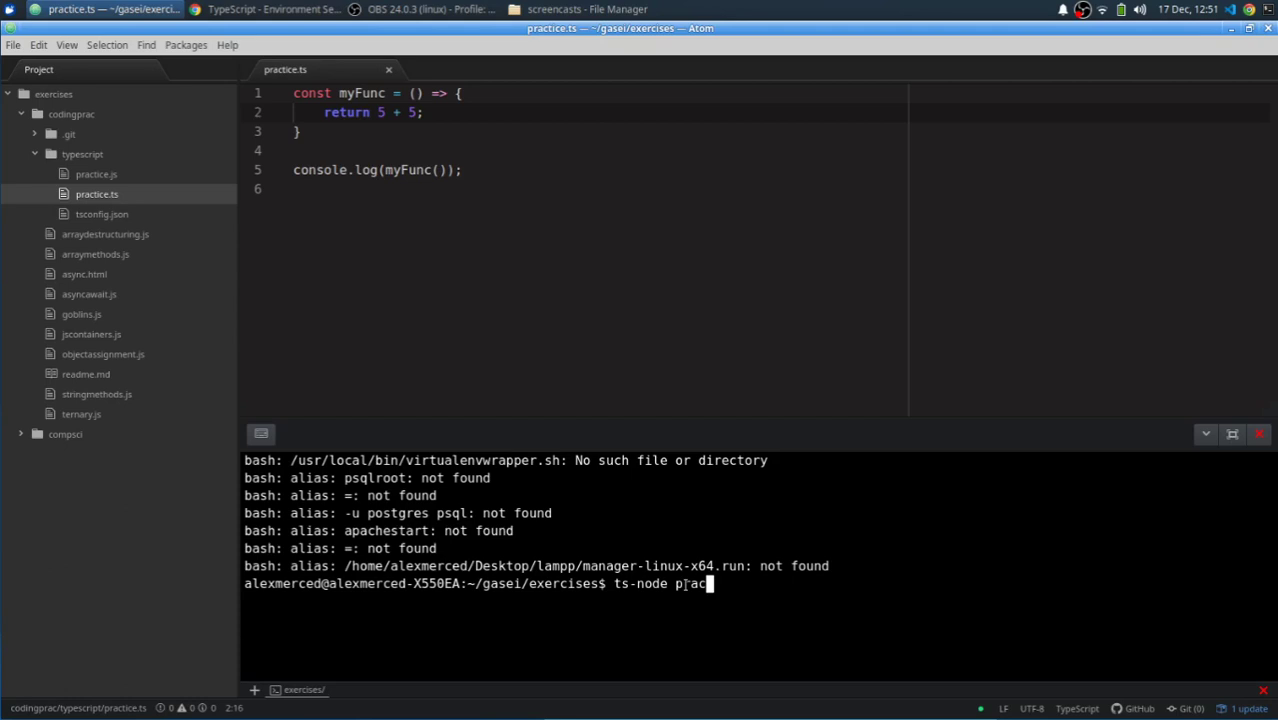
key(Return)
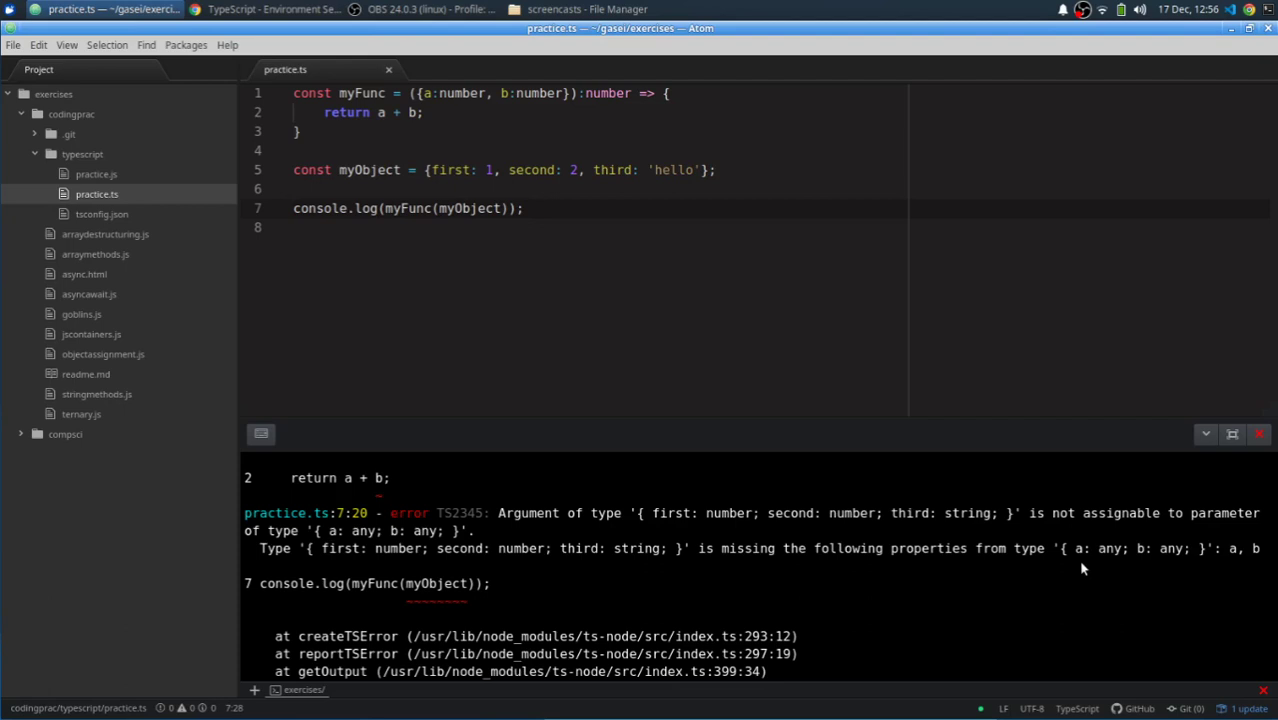
Click into practice.ts in the Atom window.
click(591, 169)
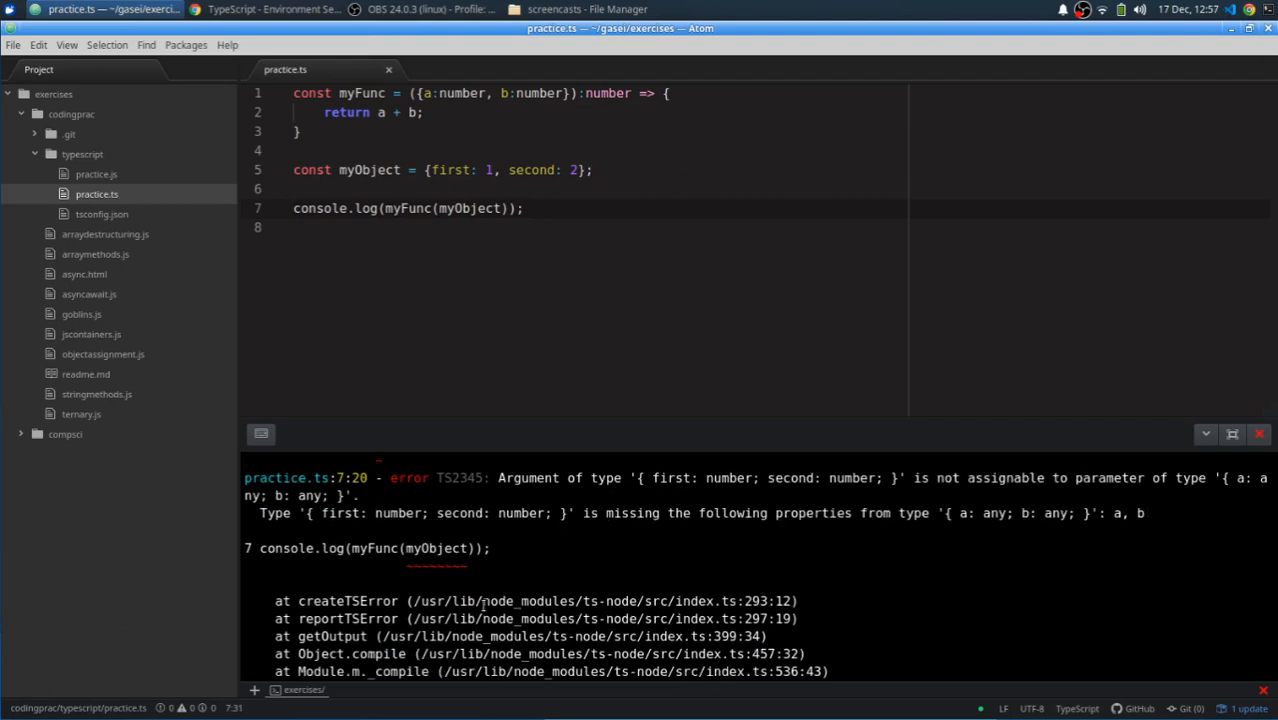
mouse_move(910, 538)
text(paramObj:)
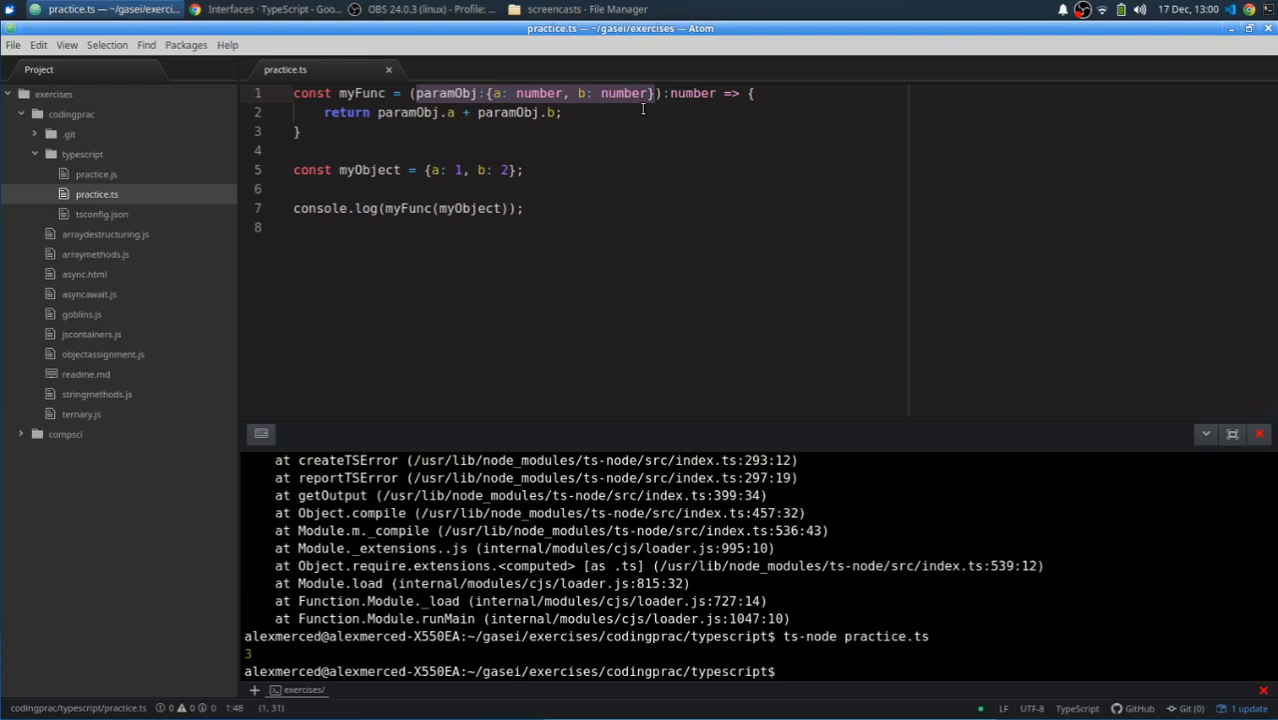
Place the cursor at the start of line 1 of practice.ts.
click(293, 93)
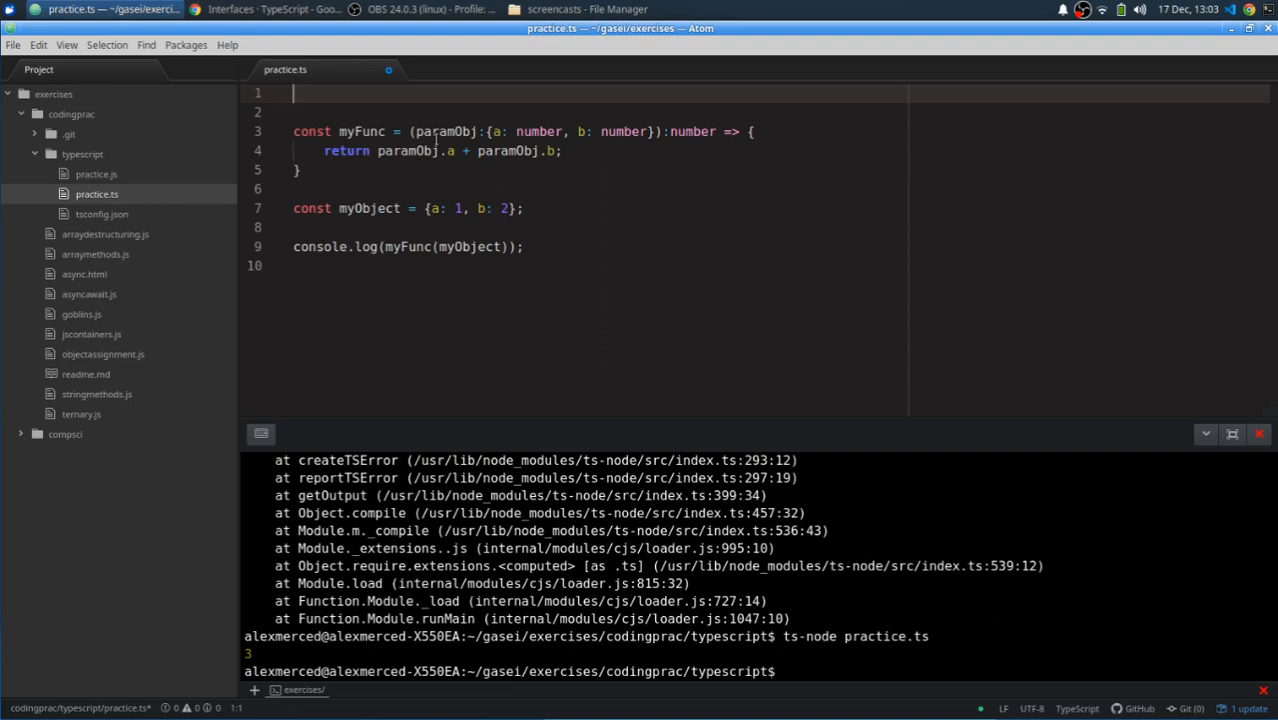
Type 'interface twoNums { a: number, b: number }' at the top of practice.ts.
text(inter)
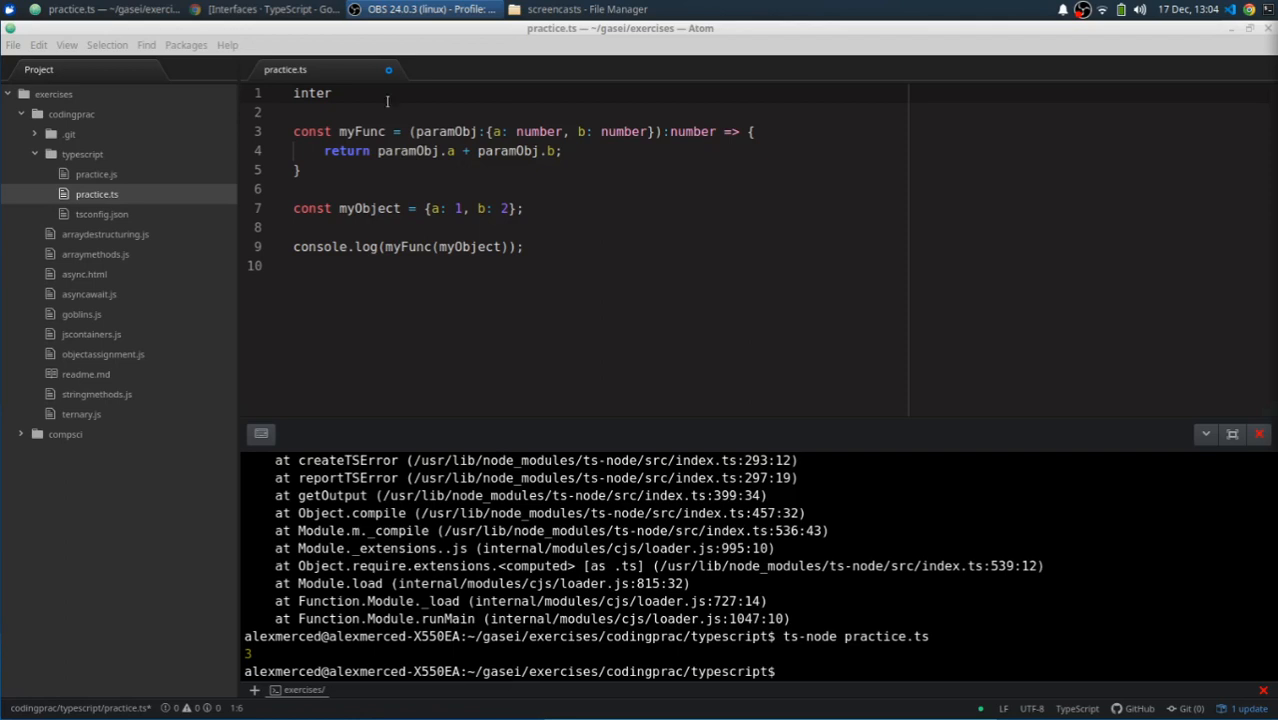
text(fa)
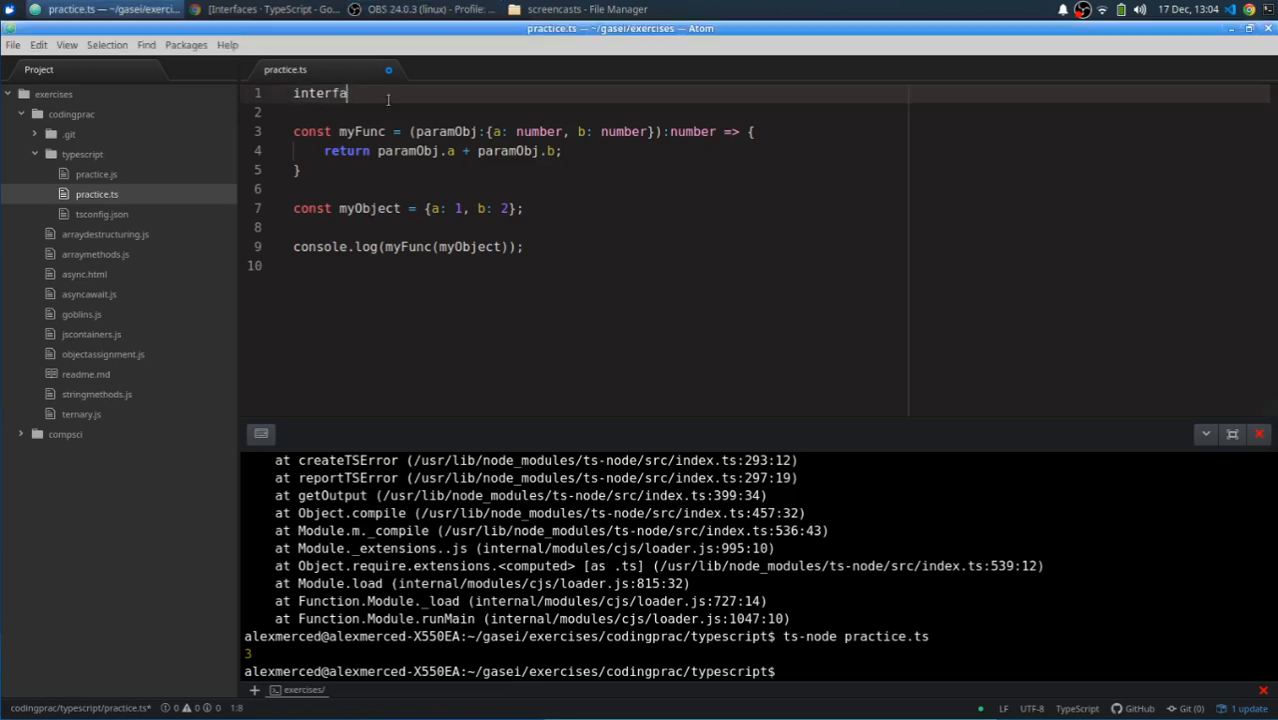
text(ce twoN)
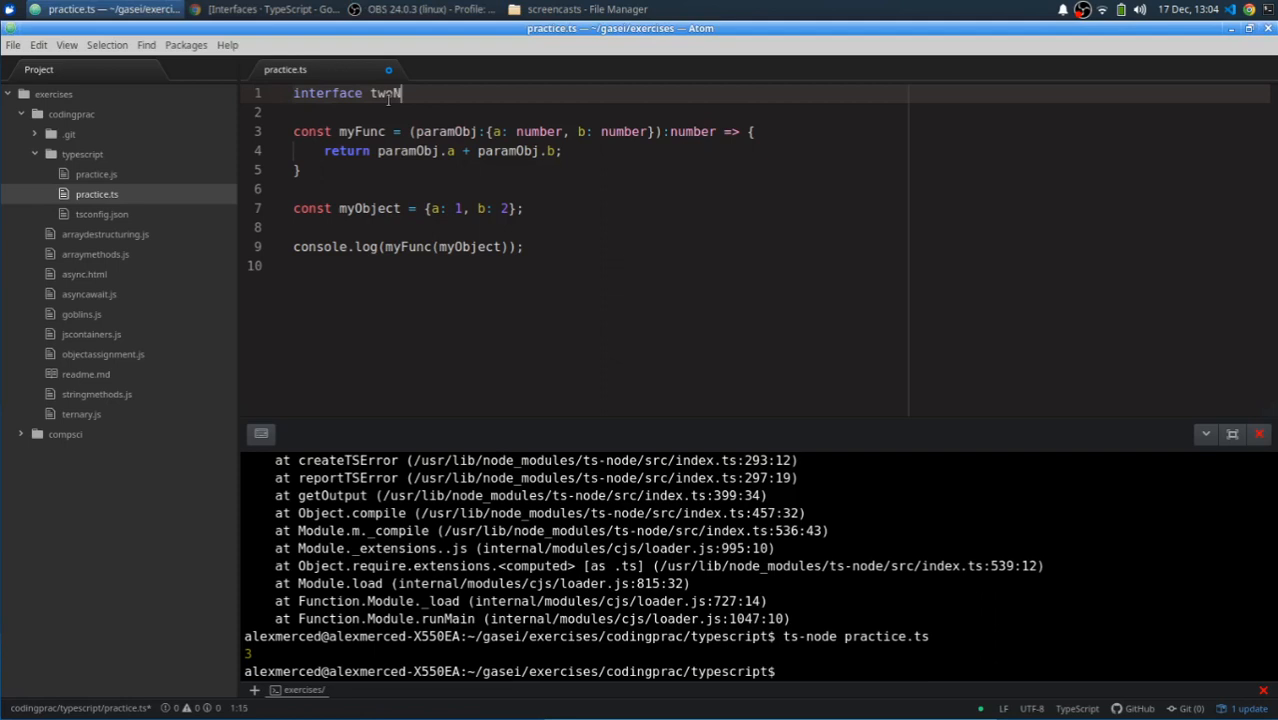
text(ums)
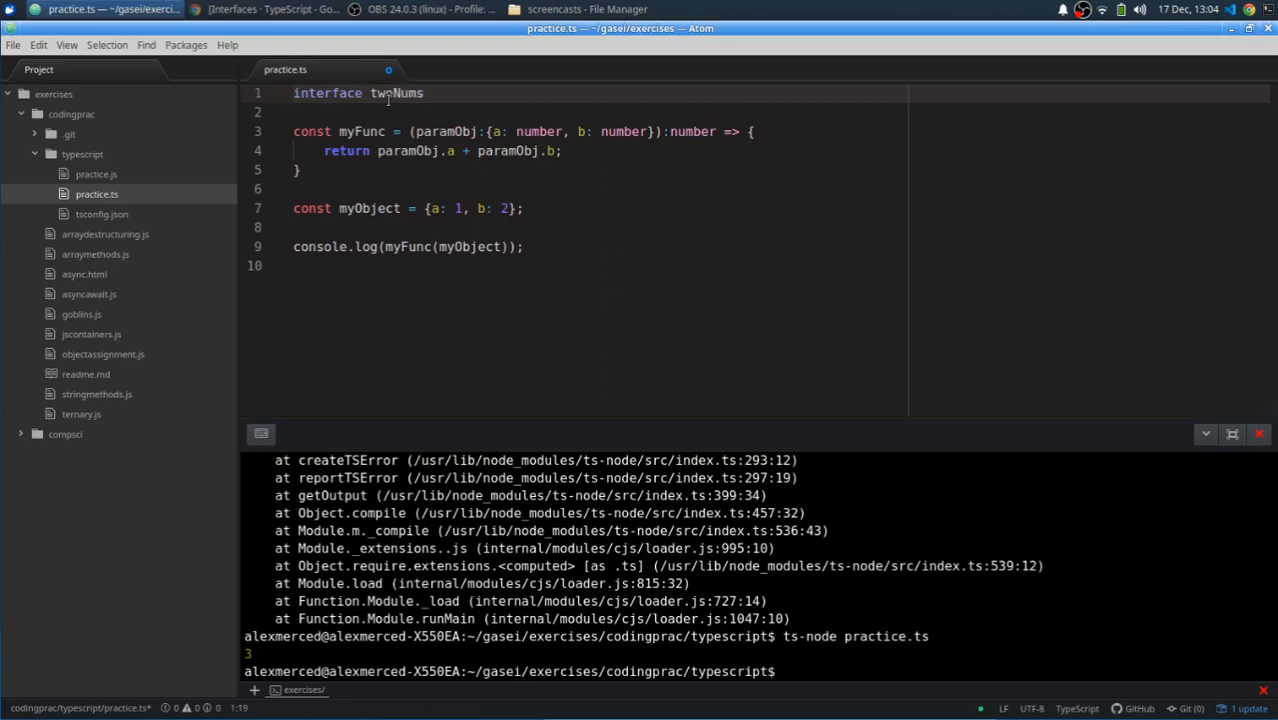
text({)
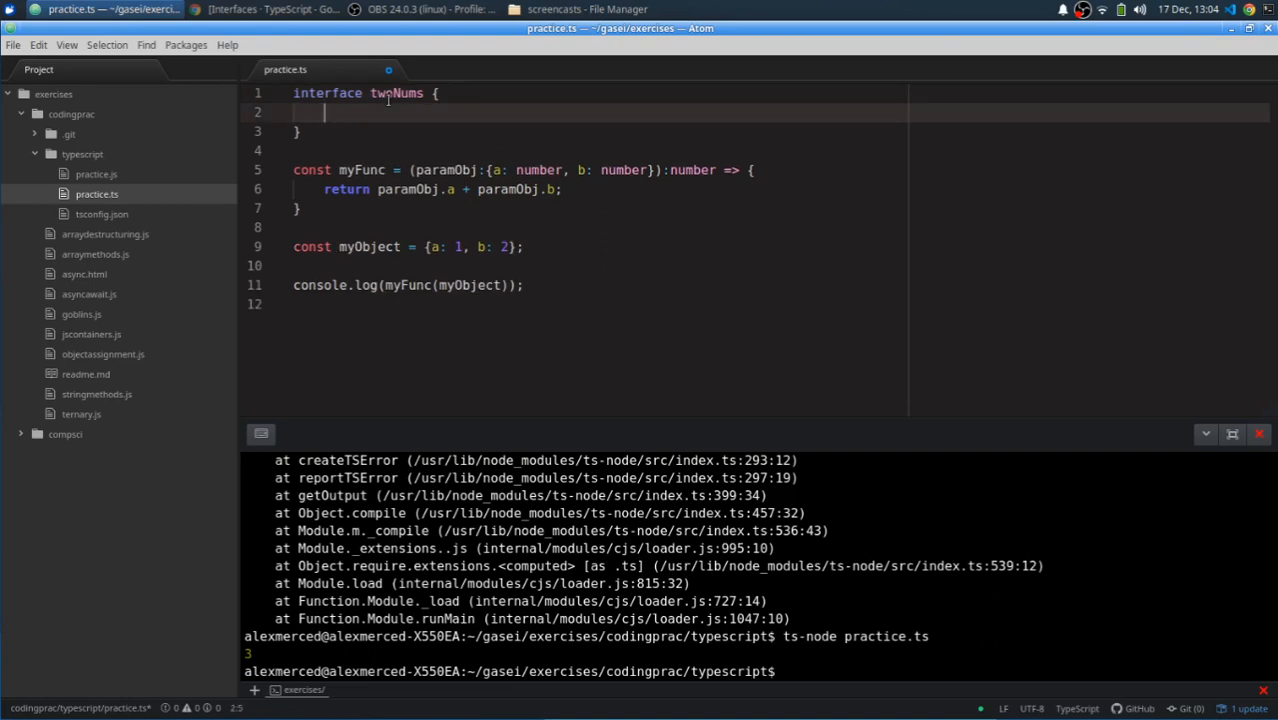
text(a: number)
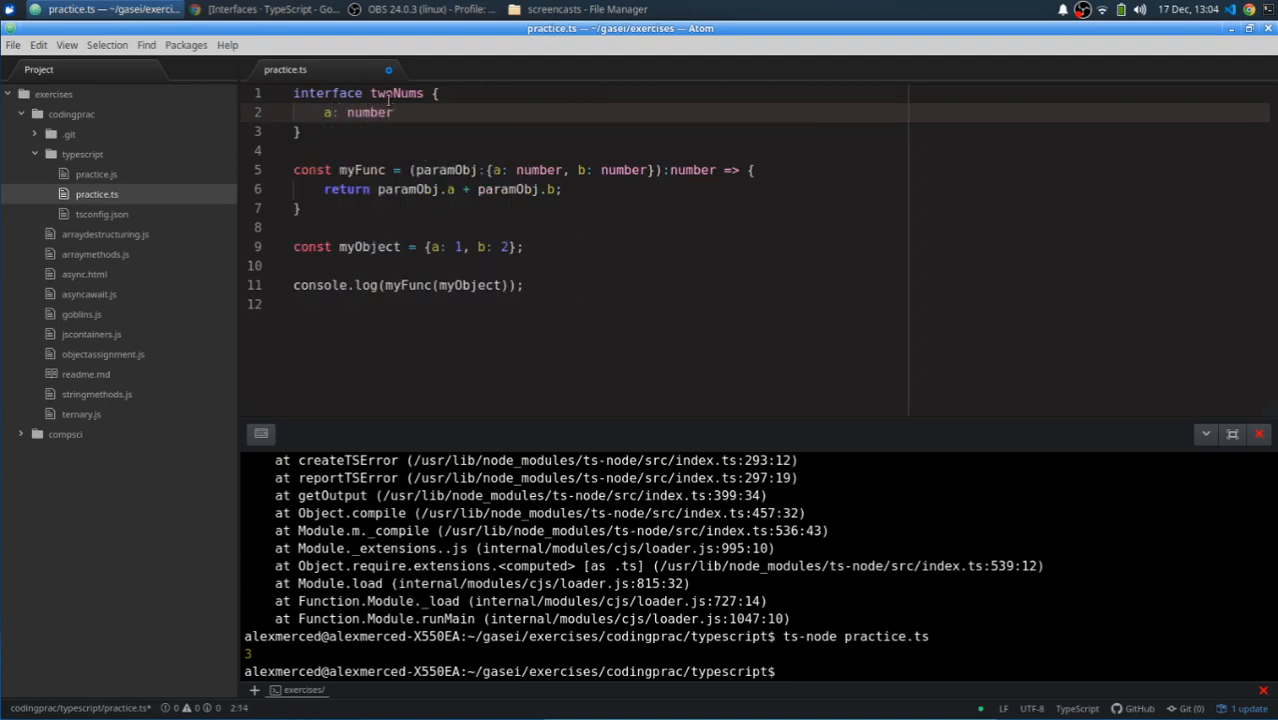
text(,)
text(b: nu)
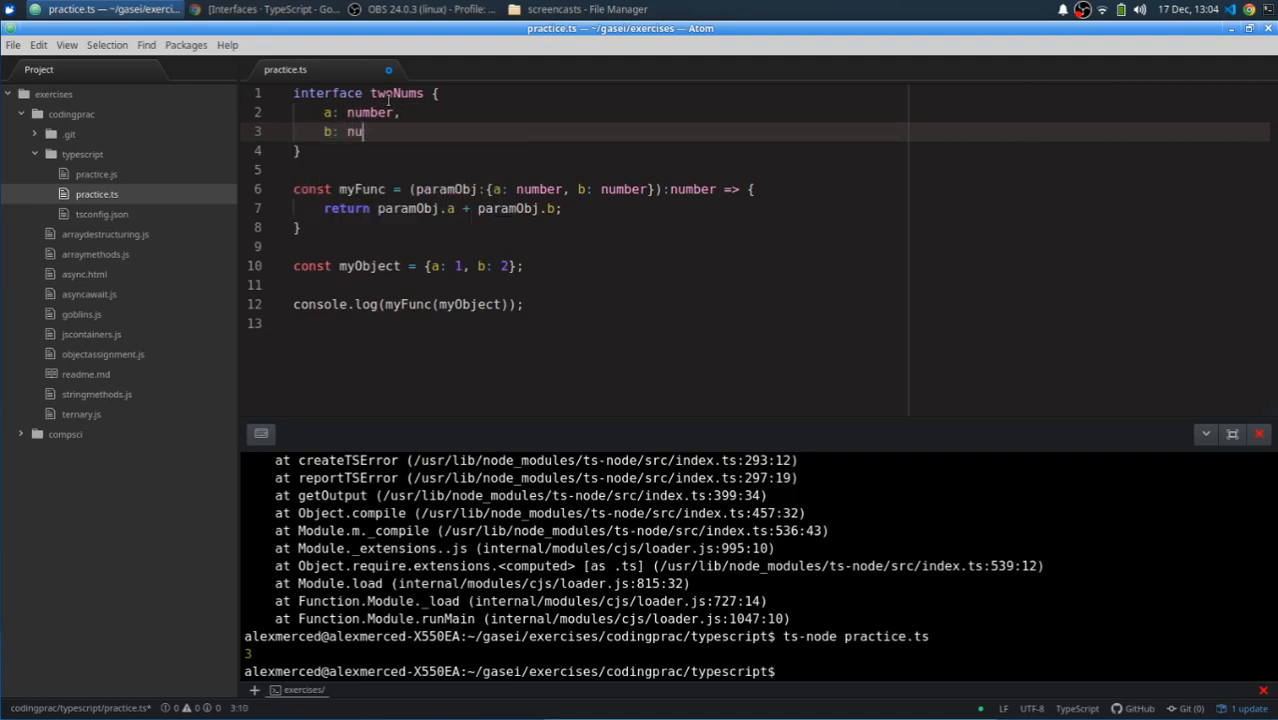
text(mber)
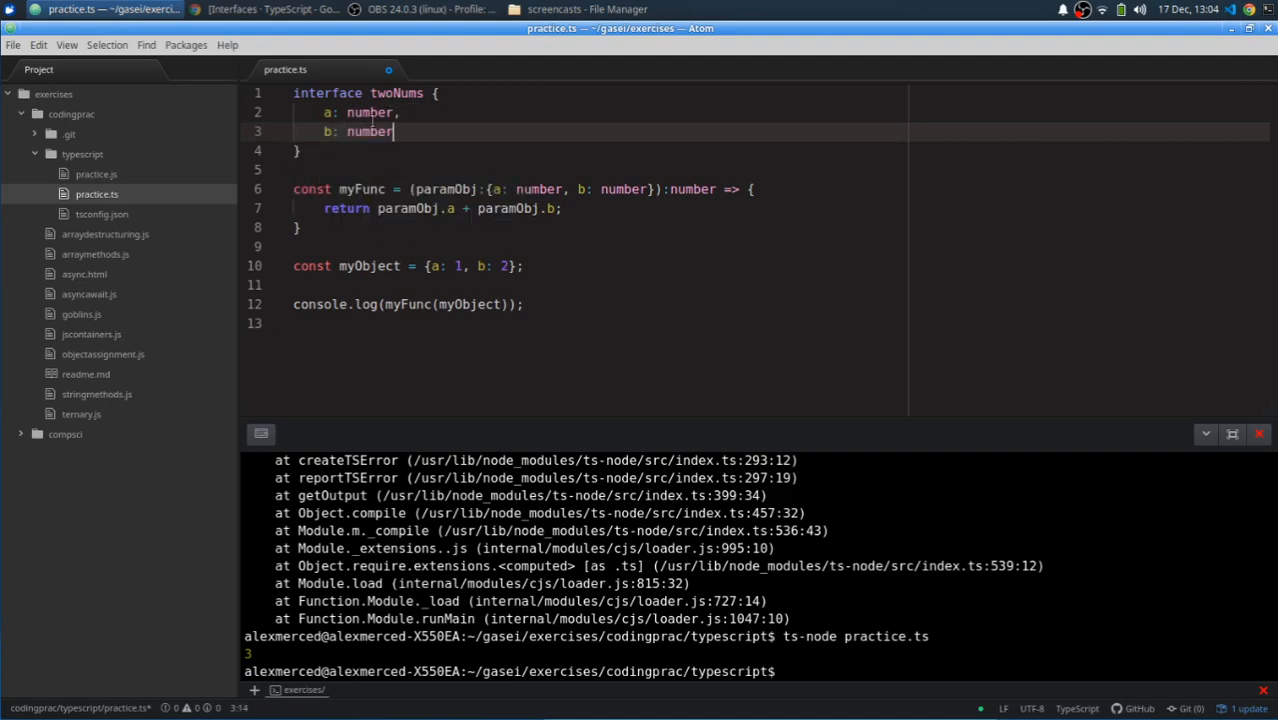
mouse_move(250, 354)
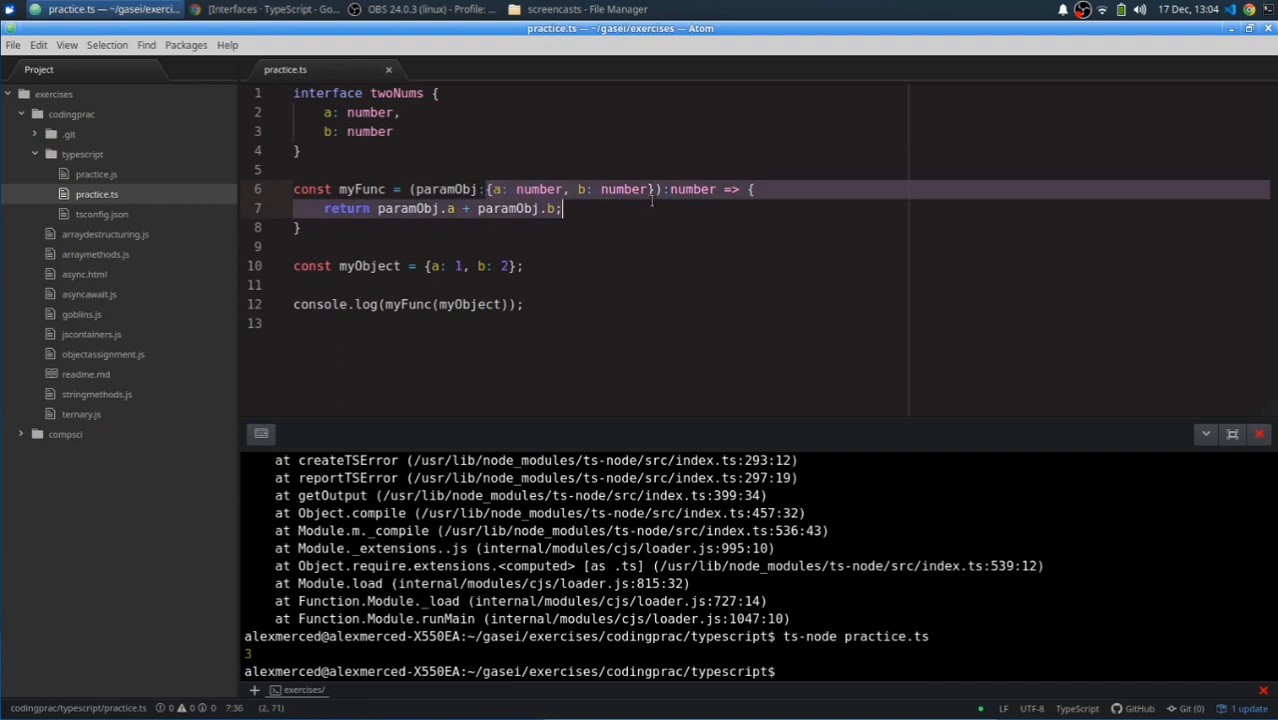
Replace myFunc's inline {a: number, b: number} parameter type with twoNums.
text(twoNums)
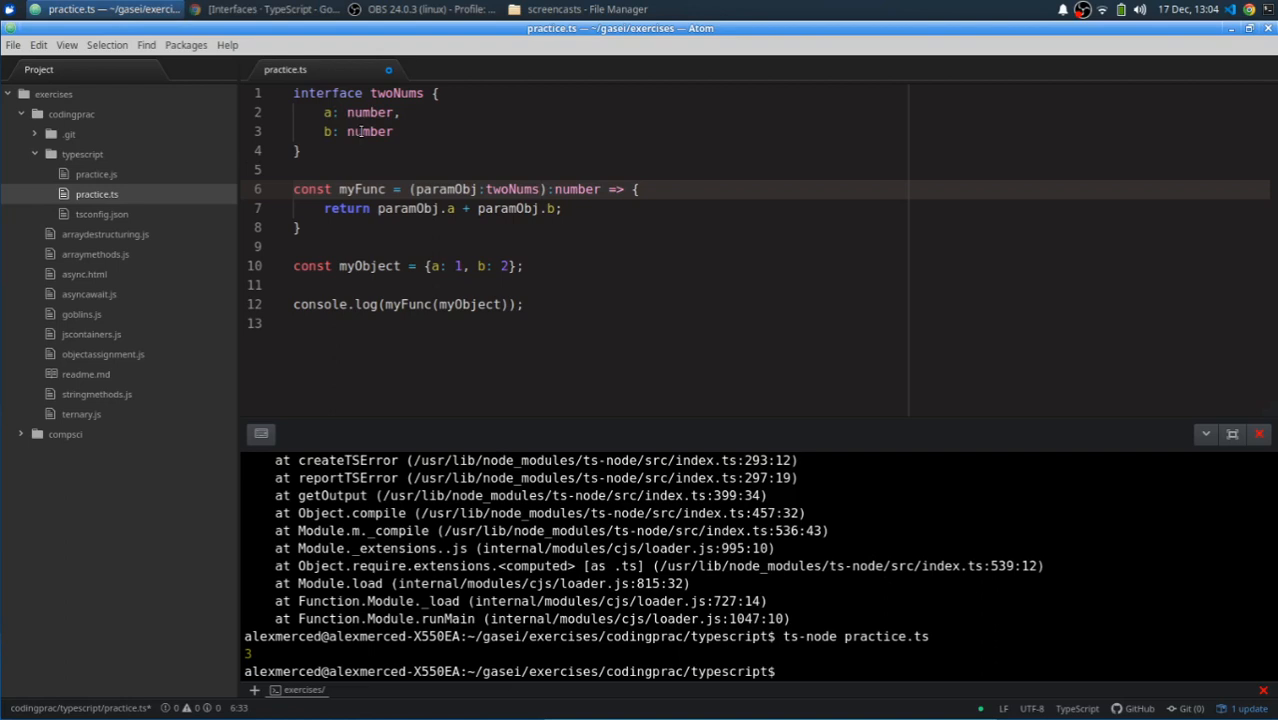
double_click(369, 112)
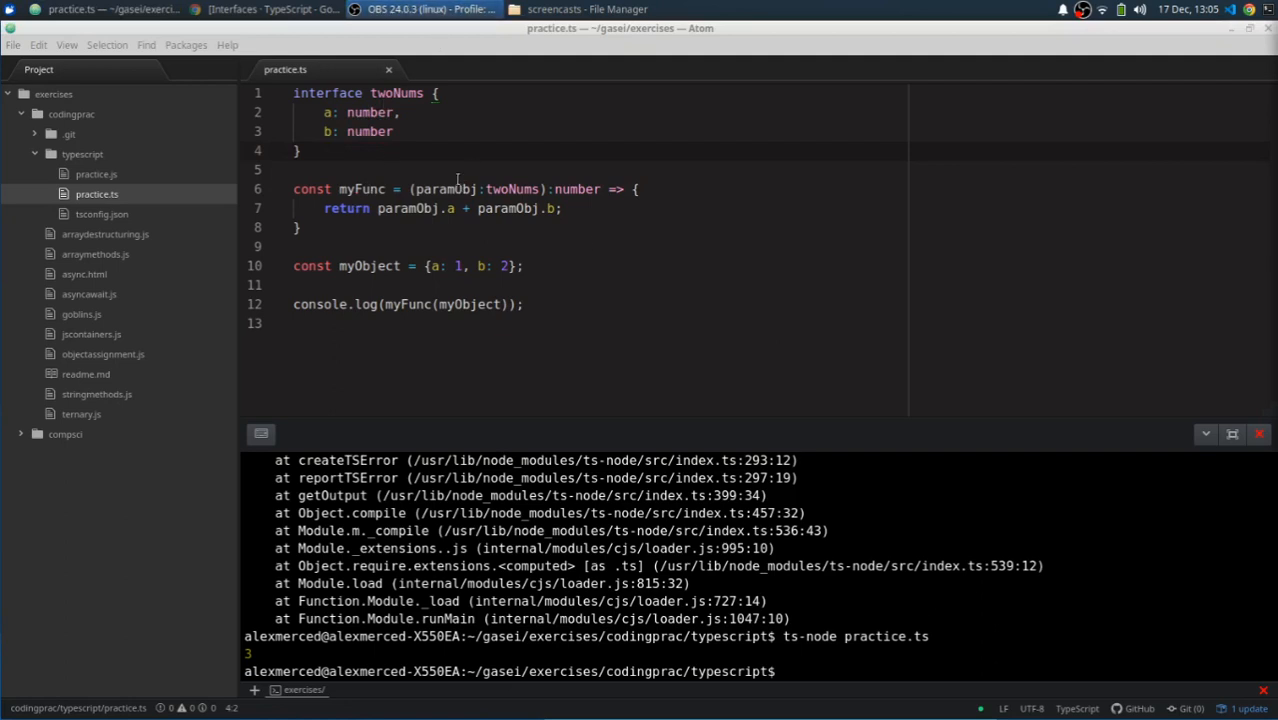
Rerun the recalled ts-node practice.ts command in the terminal panel.
click(493, 188)
text(ts-node practice.ts)
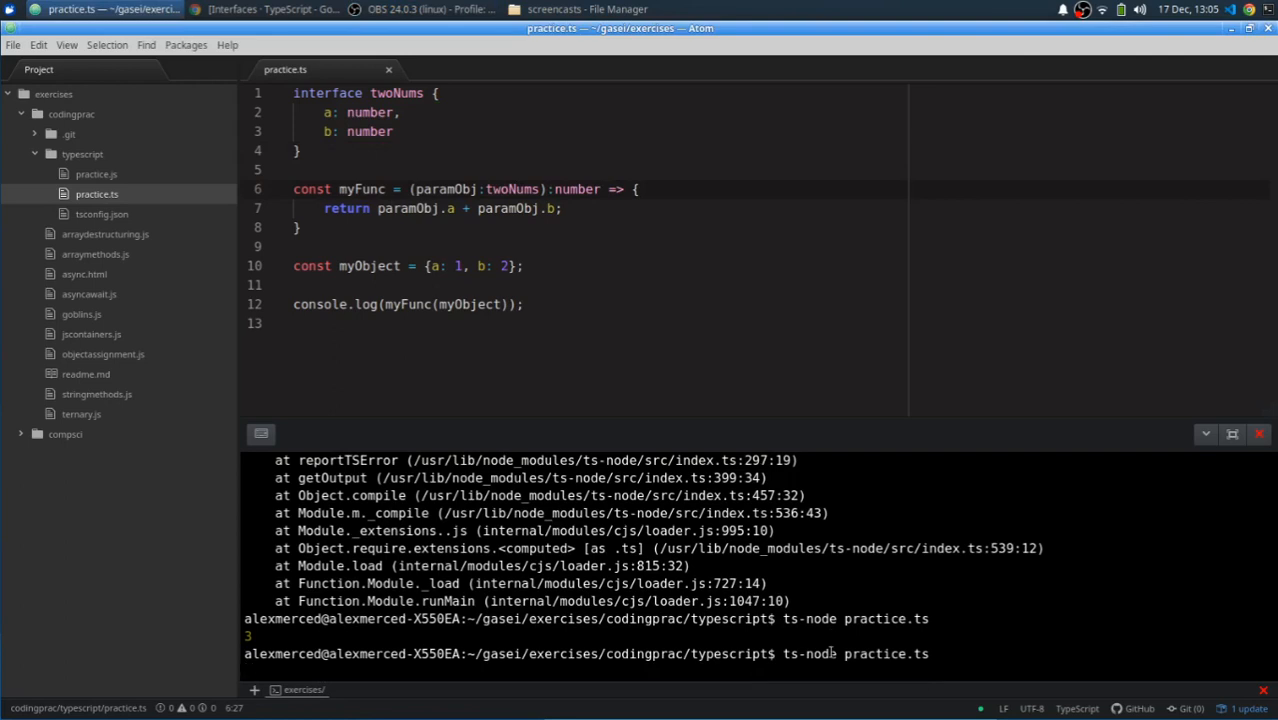
key(Return)
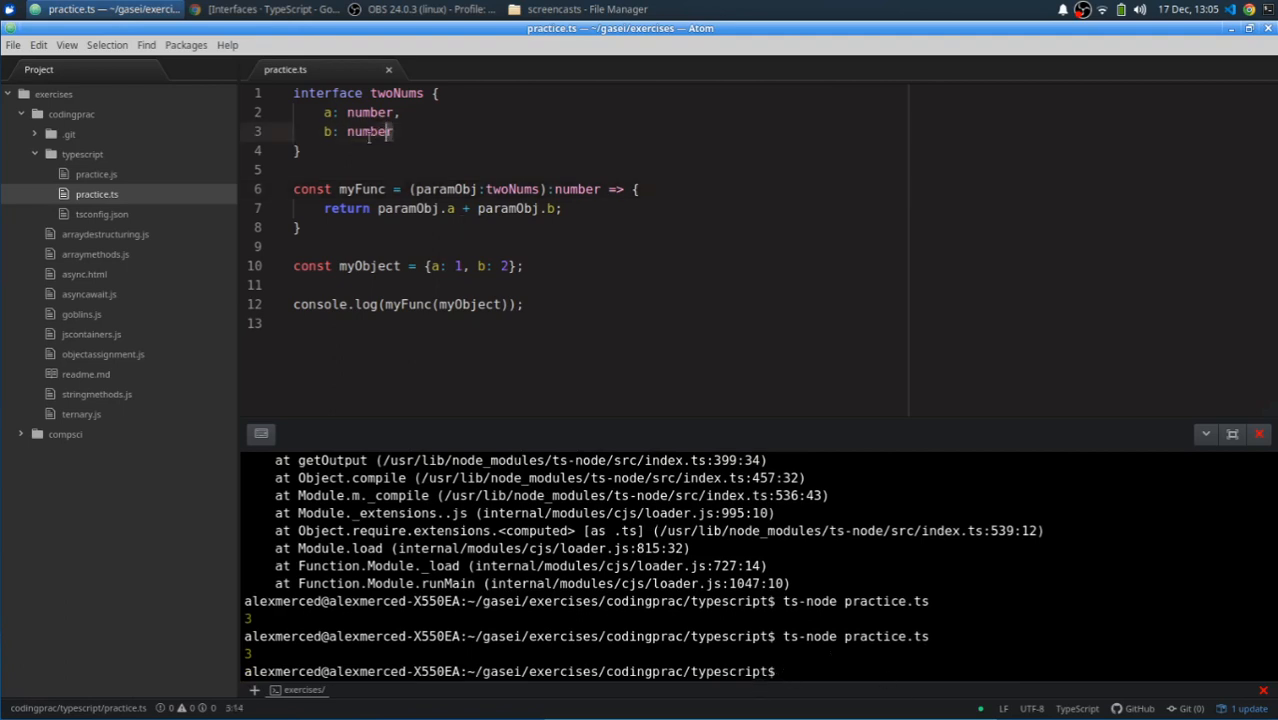
double_click(368, 131)
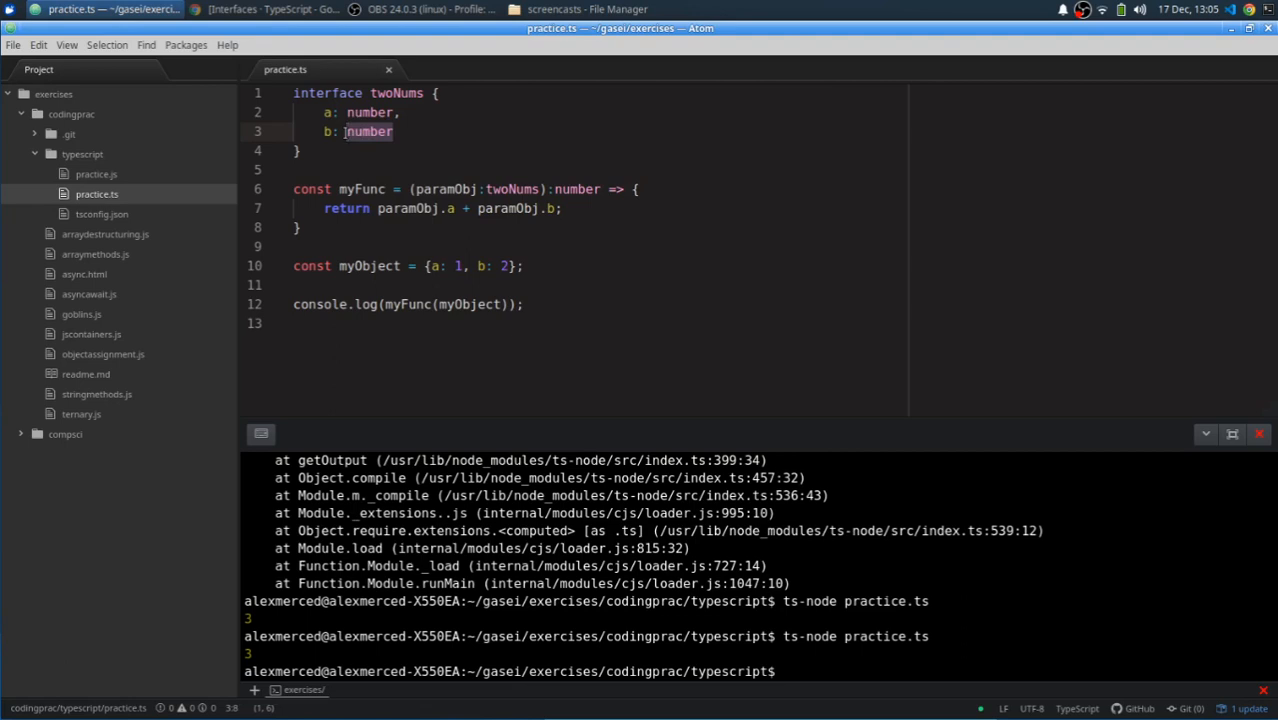
text(string)
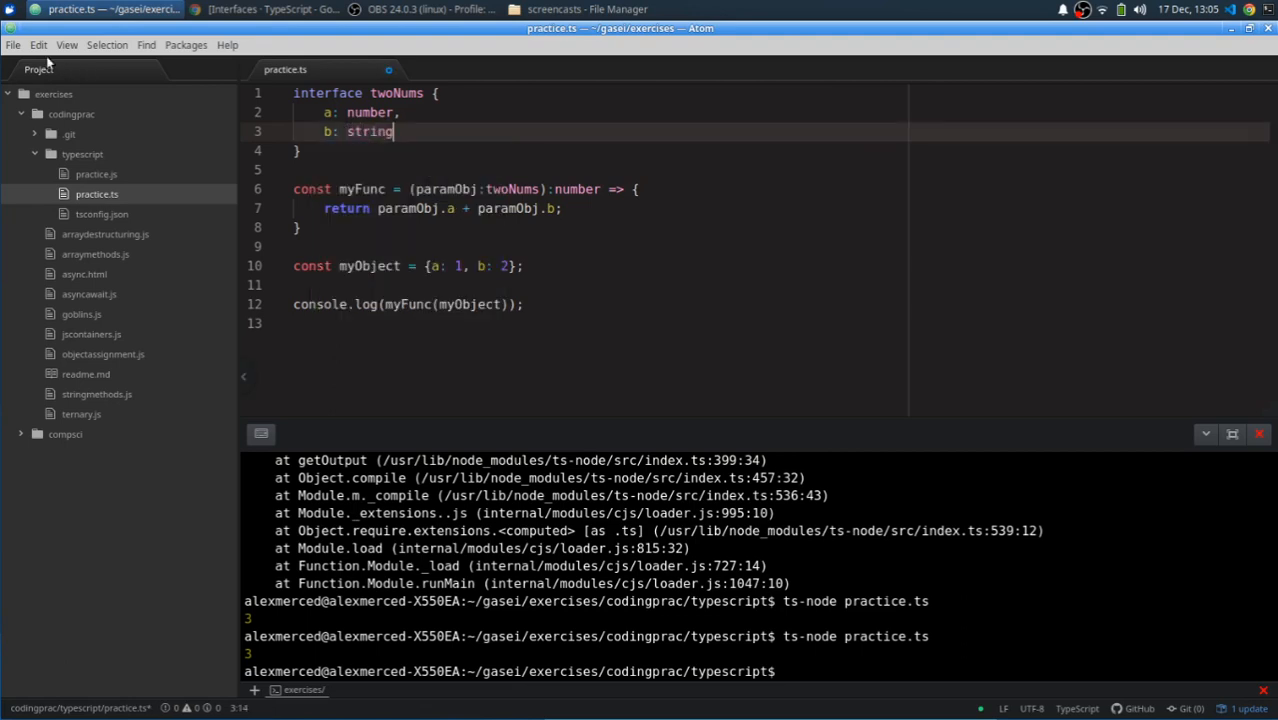
click(13, 44)
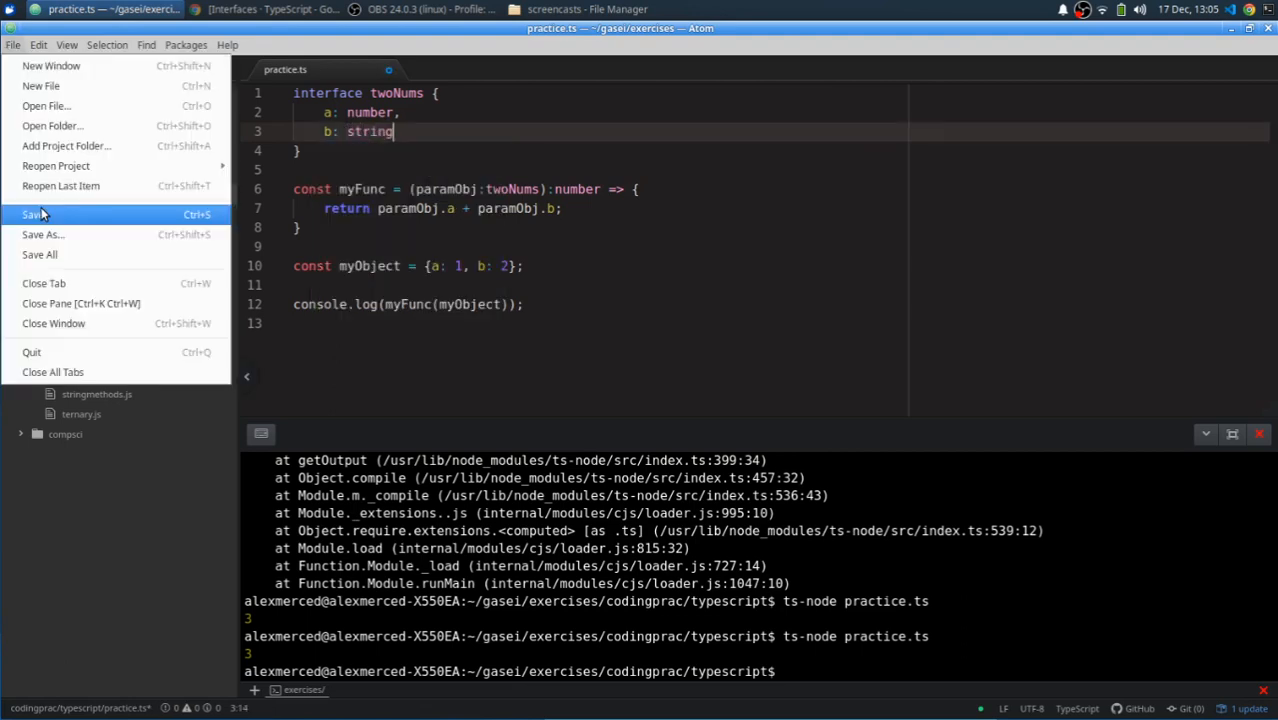
click(33, 214)
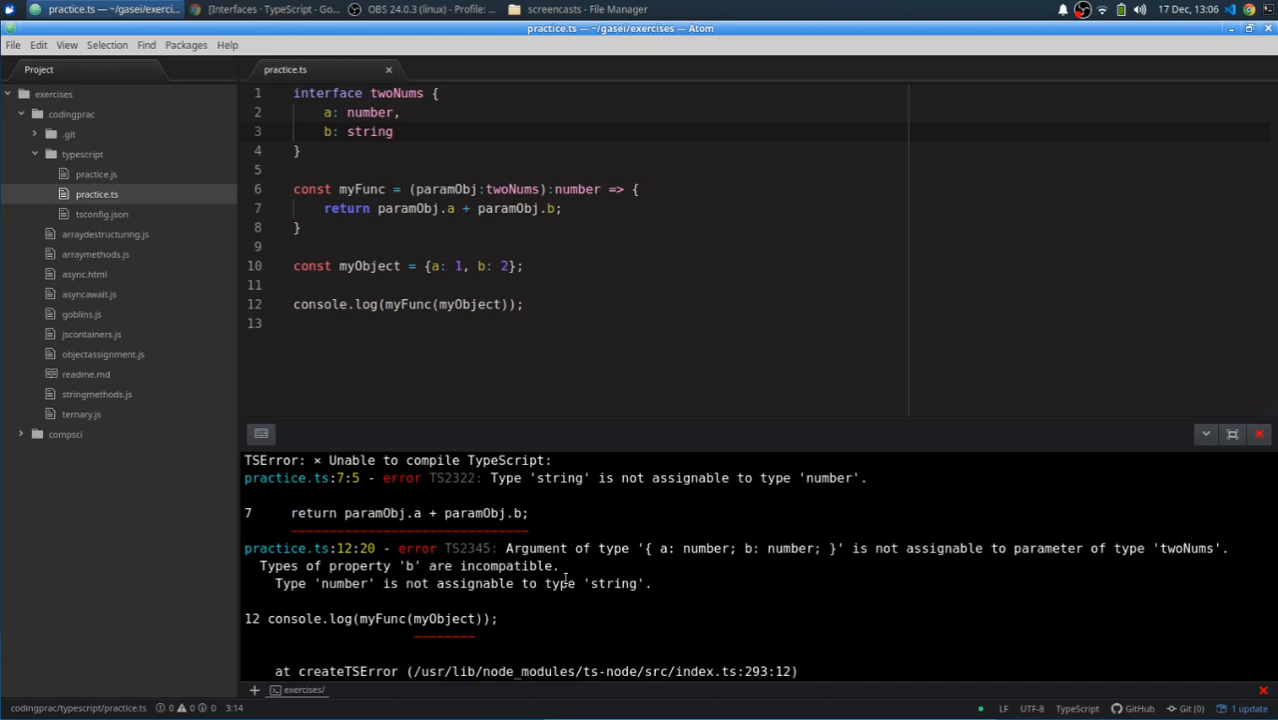
mouse_move(383, 568)
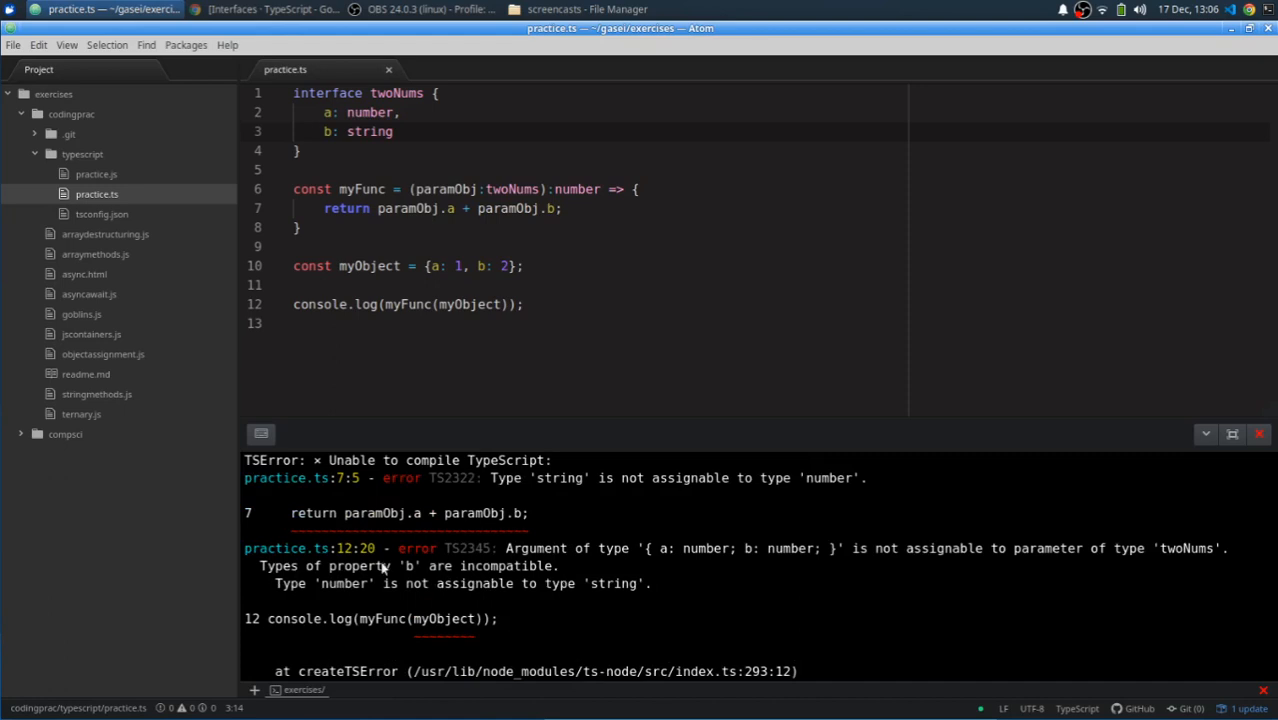
mouse_move(793, 565)
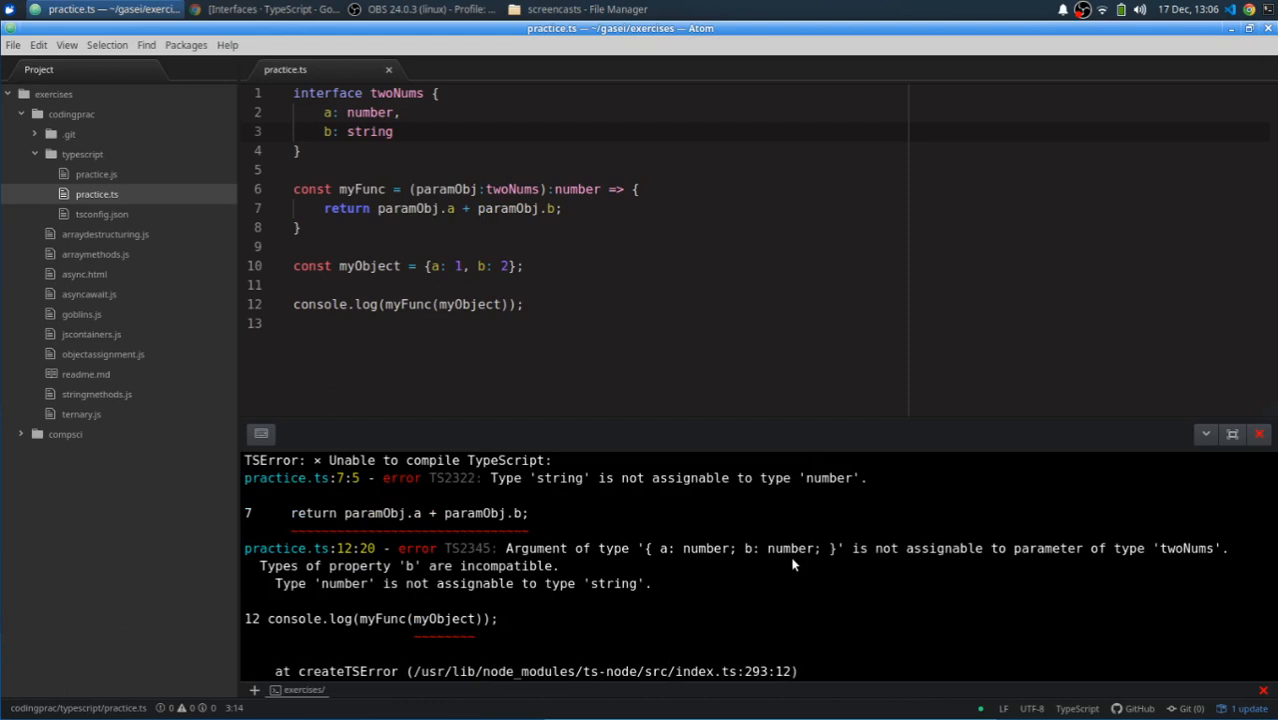
mouse_move(587, 555)
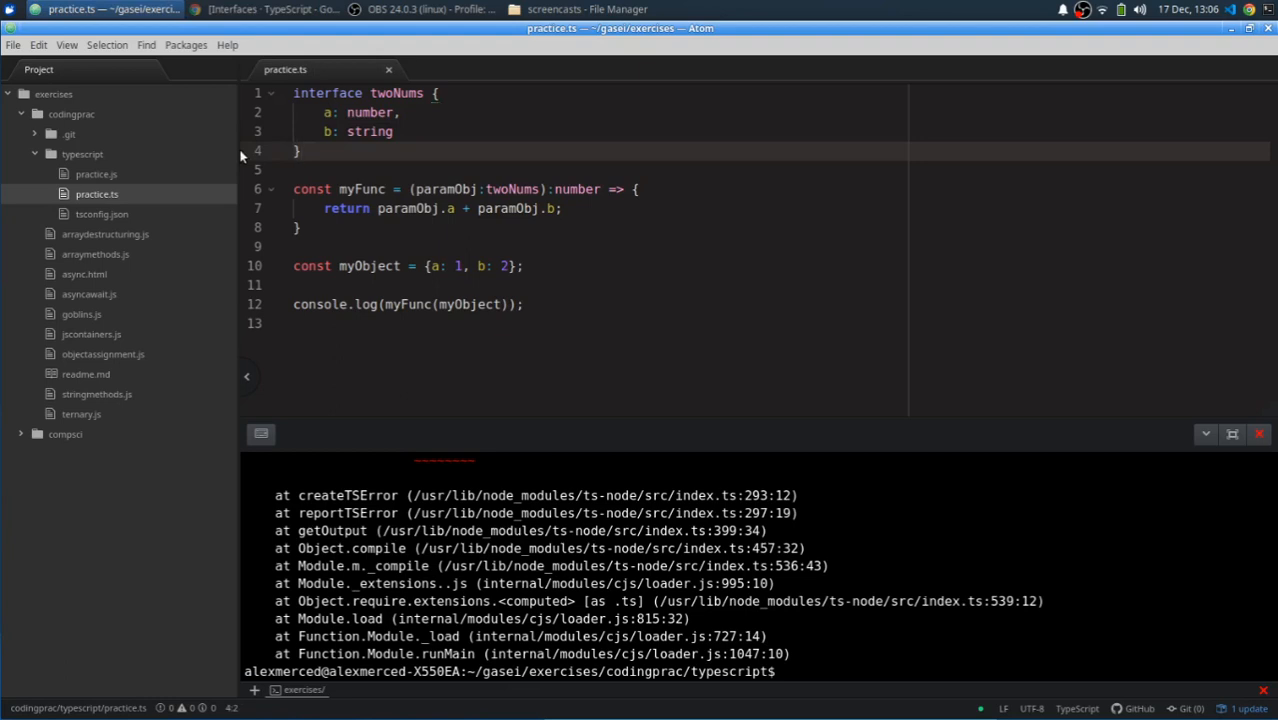
click(300, 150)
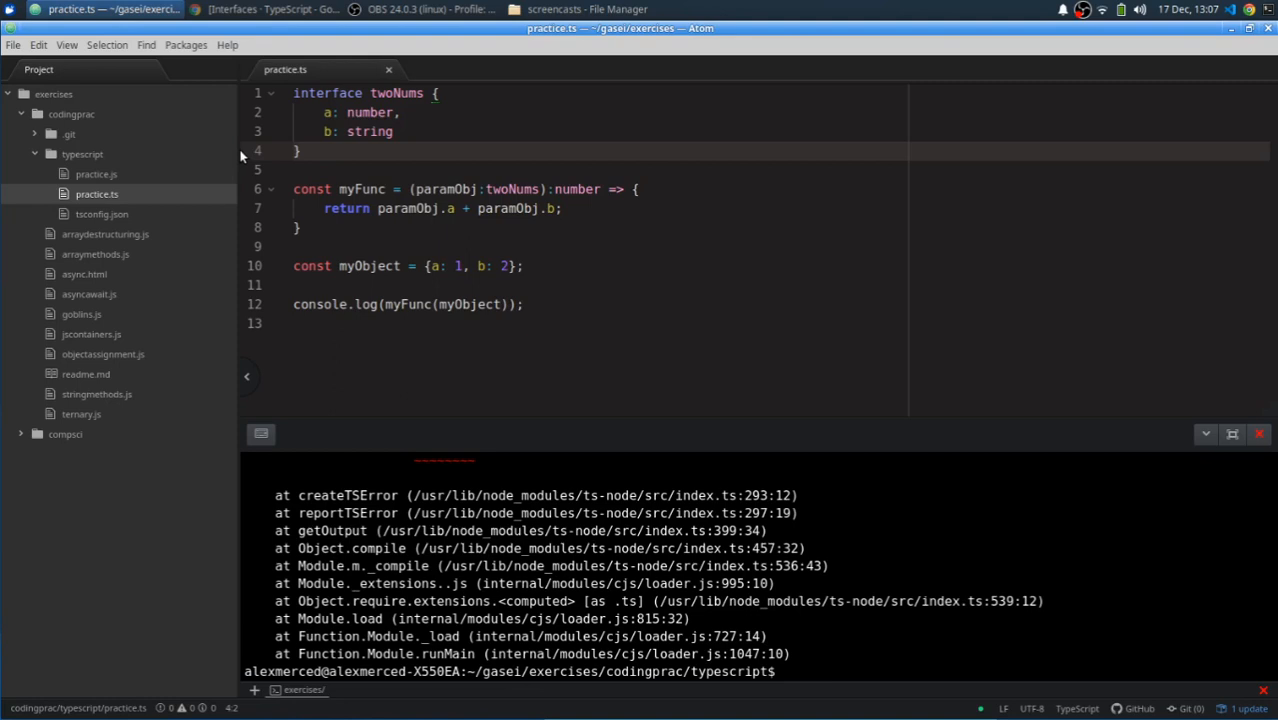
click(510, 265)
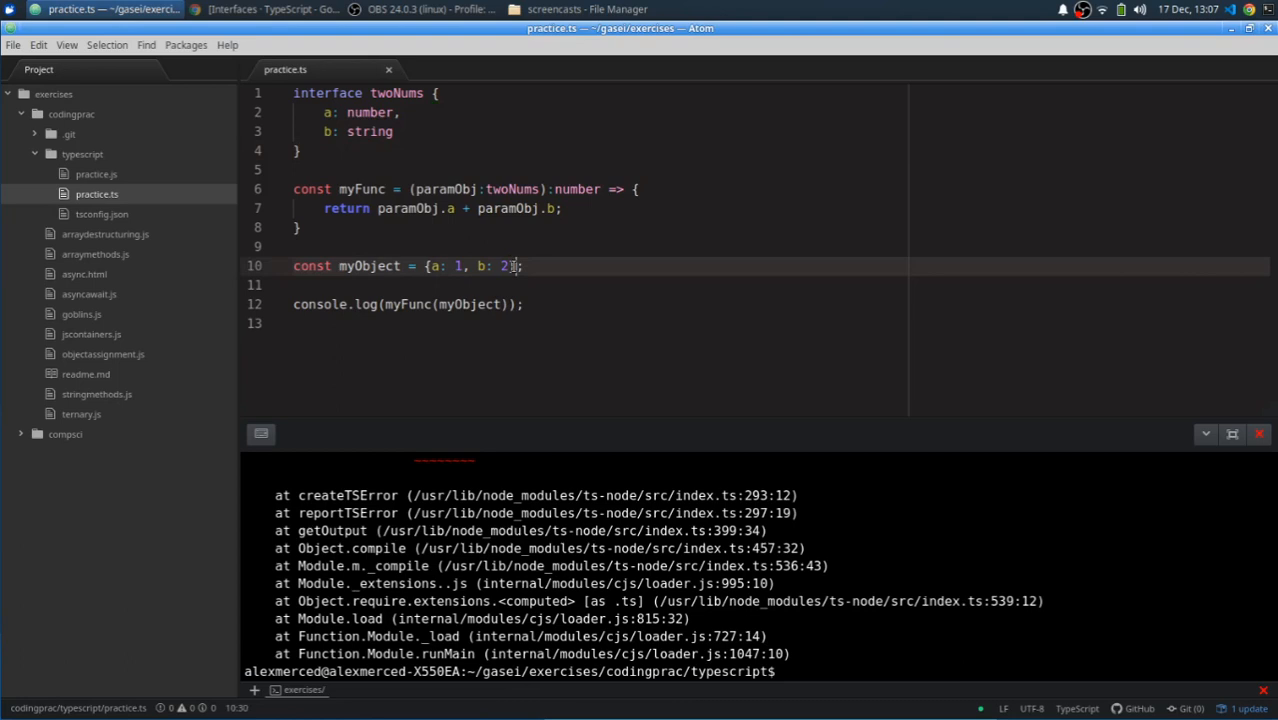
mouse_move(615, 241)
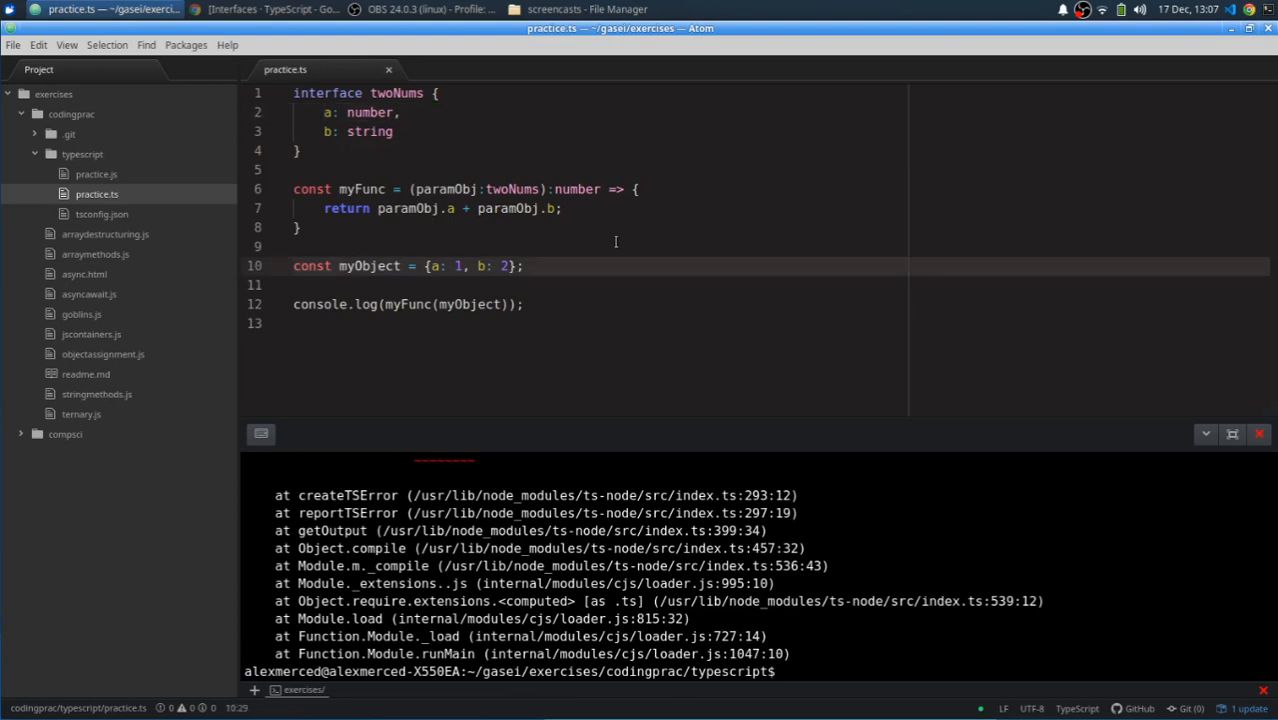
Add c: 'hello' to myObject and change b in twoNums to number.
text(,)
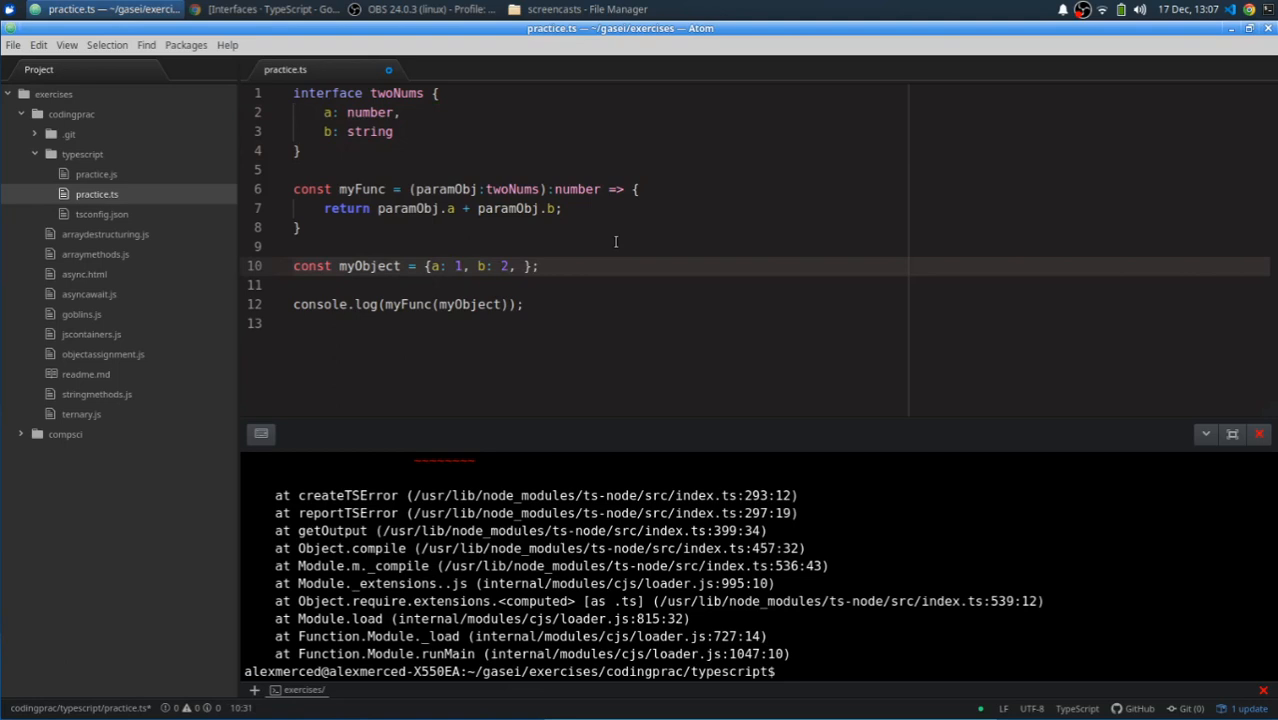
text(c:)
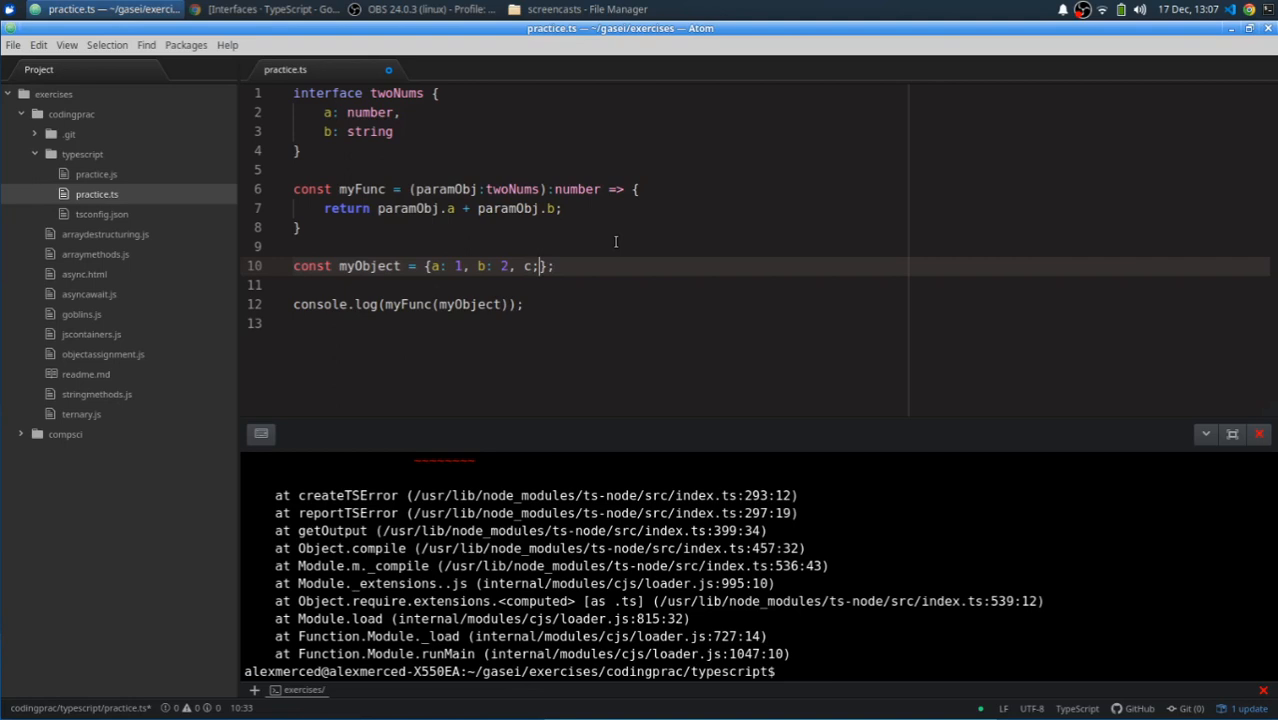
text('hello')
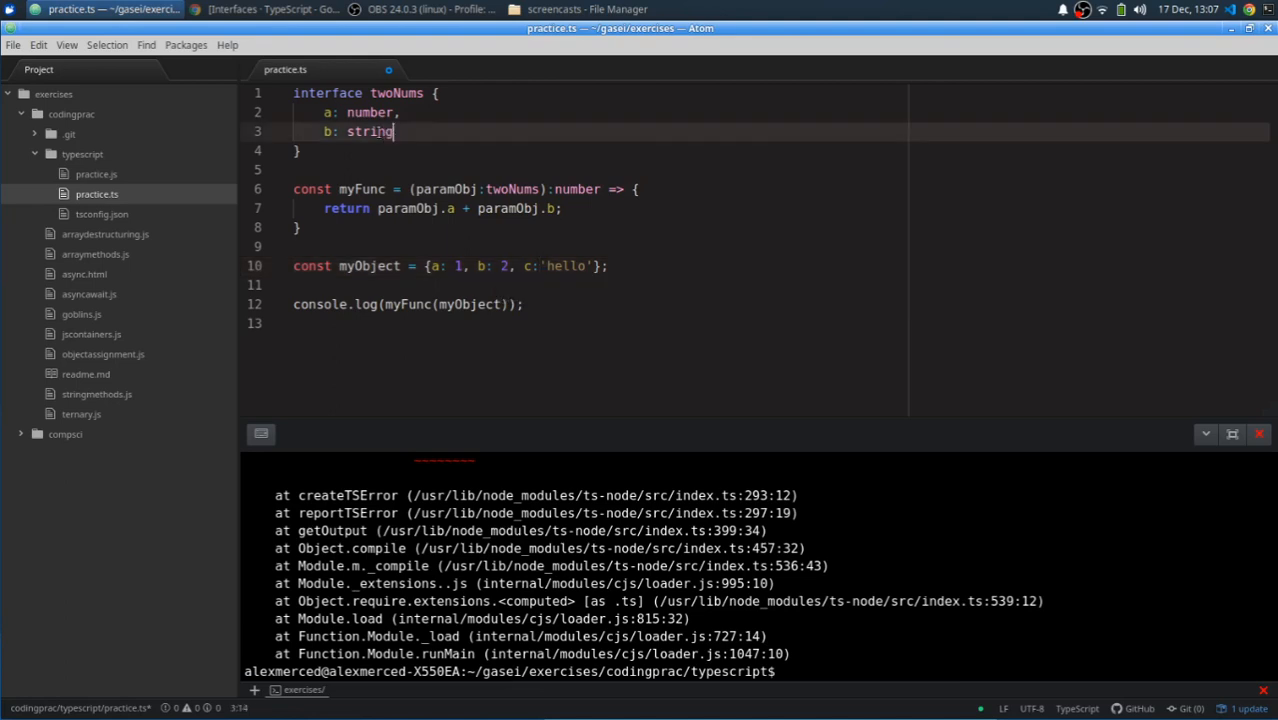
text(number)
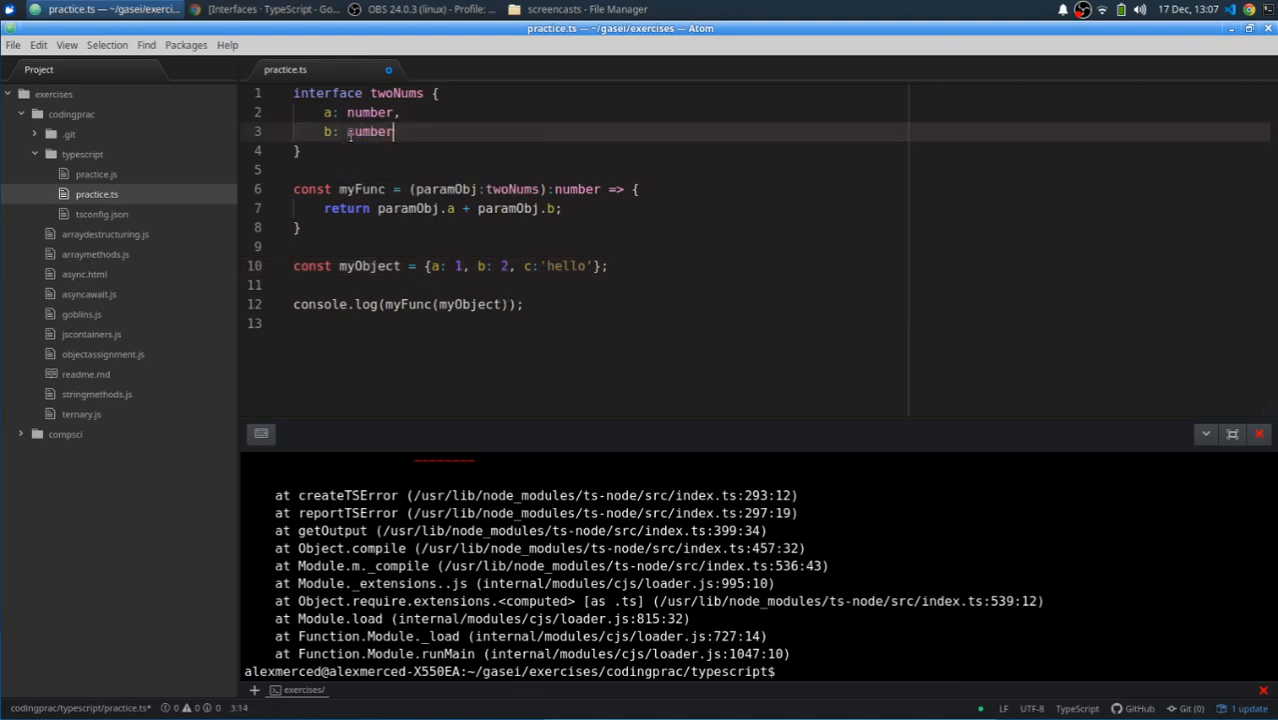
click(13, 44)
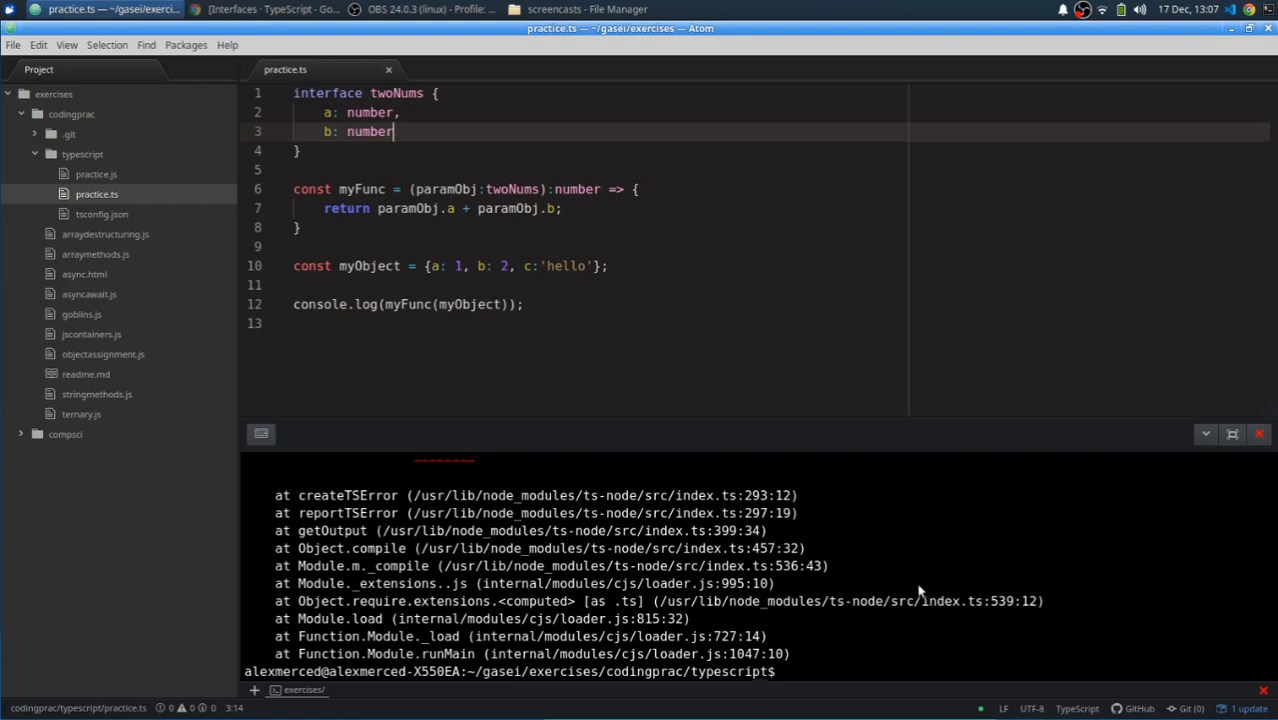
mouse_move(910, 643)
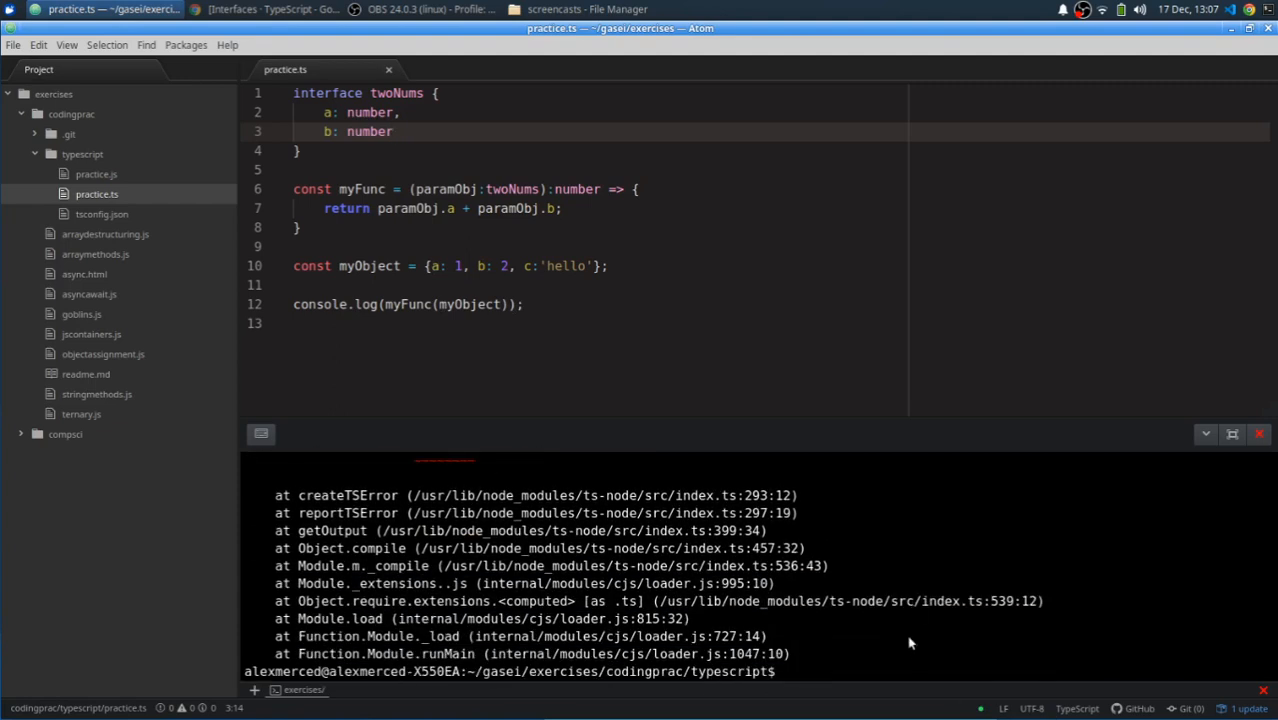
Run ts-node practice.ts in the Platformio-IDE terminal.
text(ts-node practice.ts)
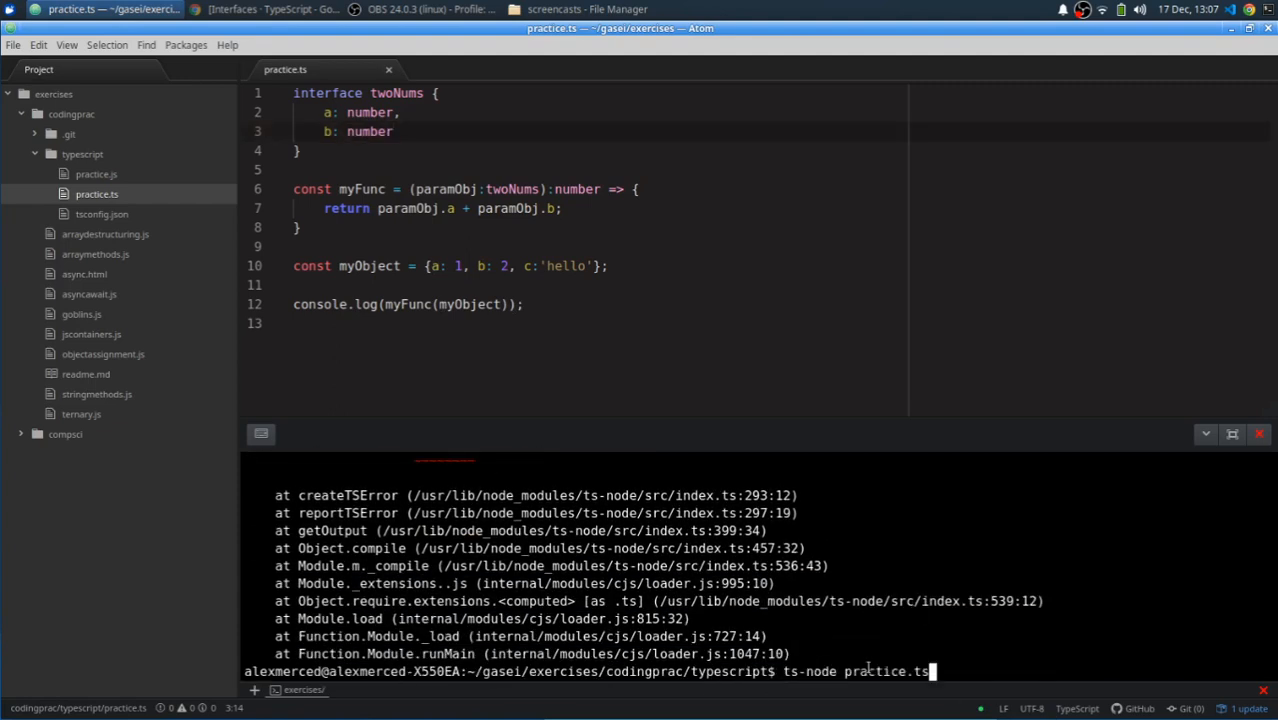
key(Return)
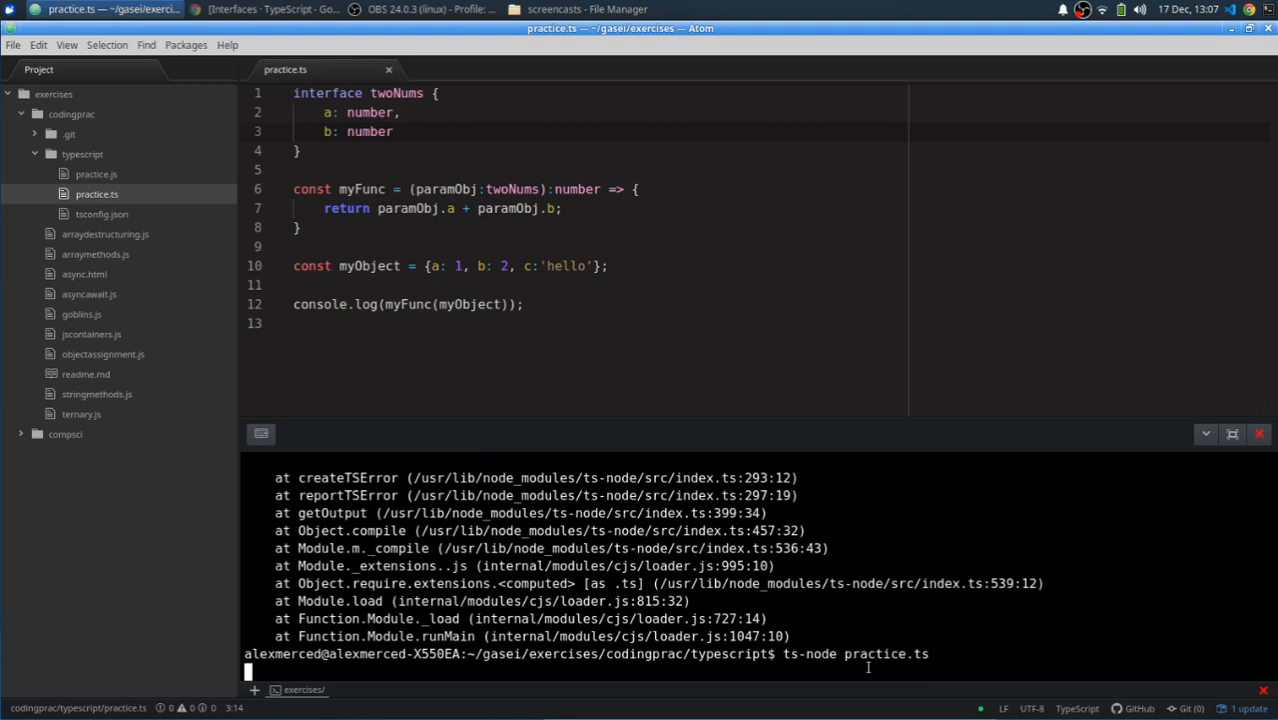
key(Return)
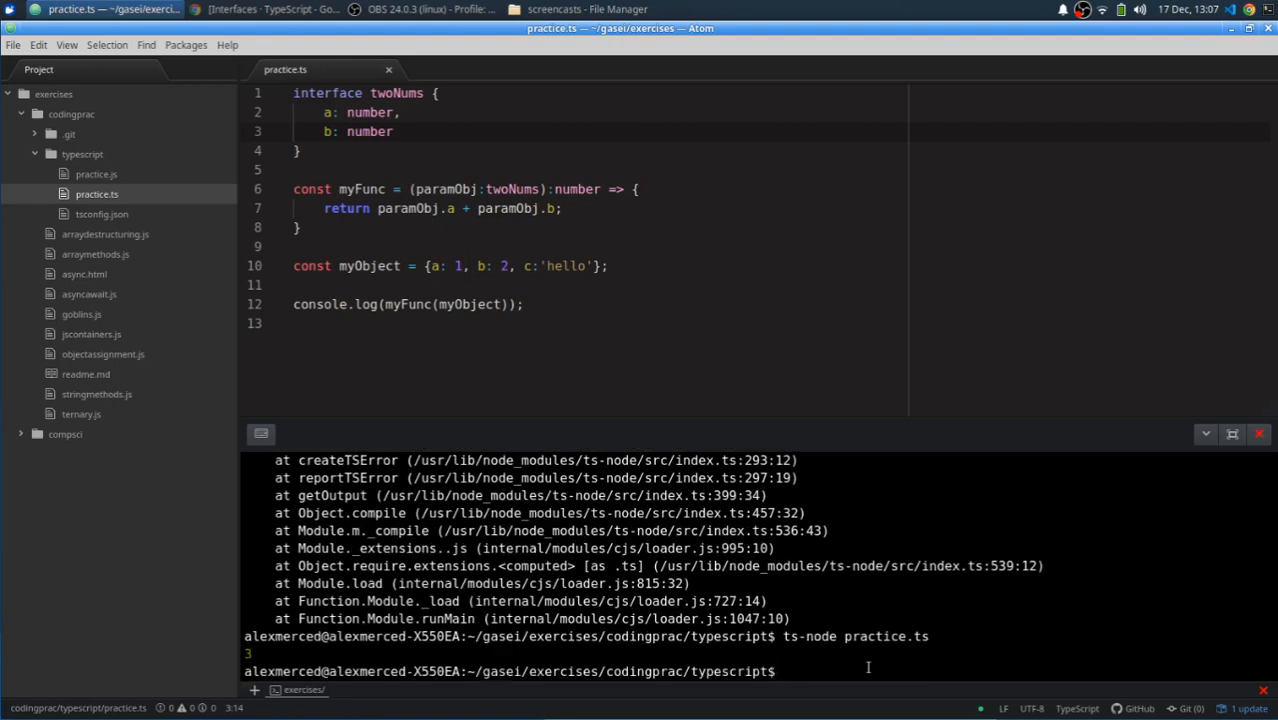